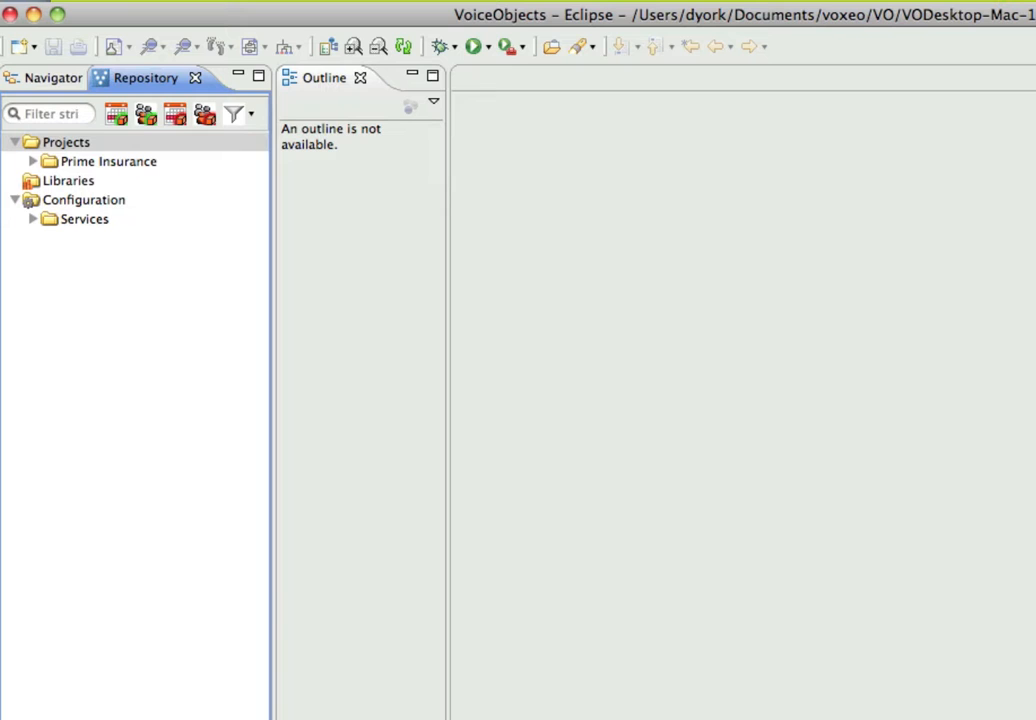
mouse_move(135, 188)
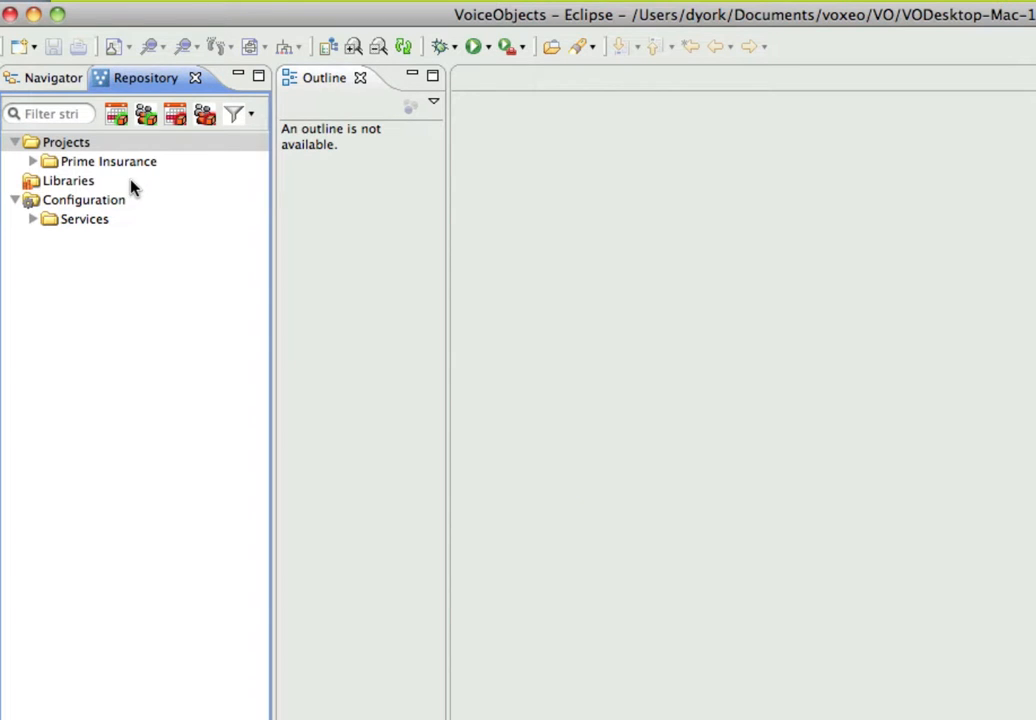
mouse_move(128, 170)
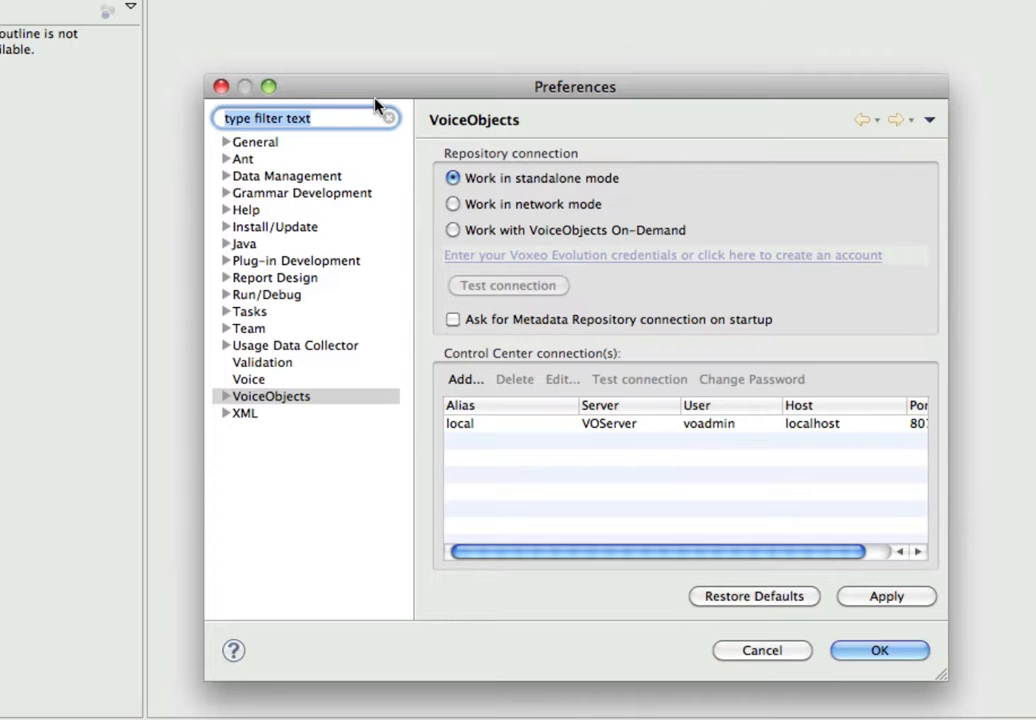
mouse_move(265, 388)
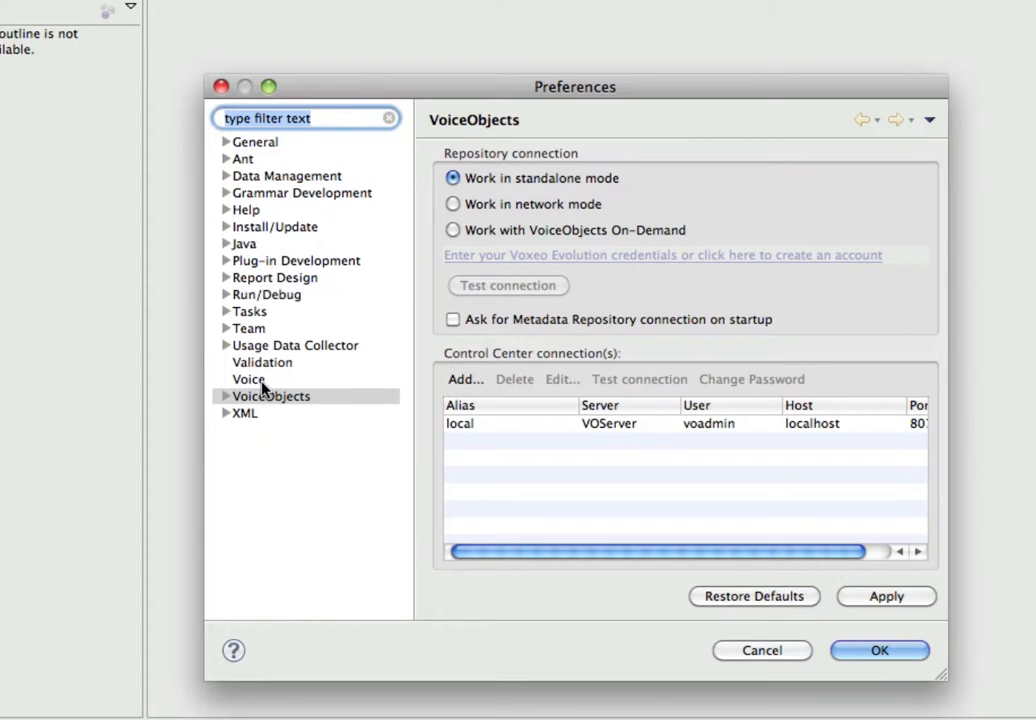
Step: Set the repository to VoiceObjects On-Demand and confirm the connection test succeeds
left_click(270, 396)
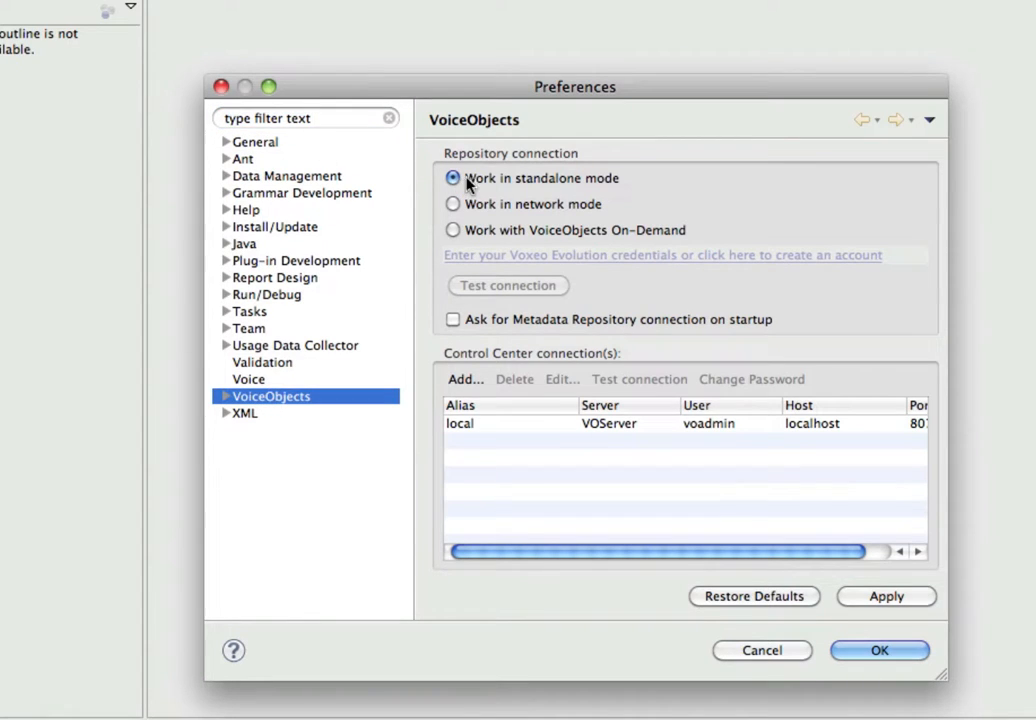
left_click(454, 230)
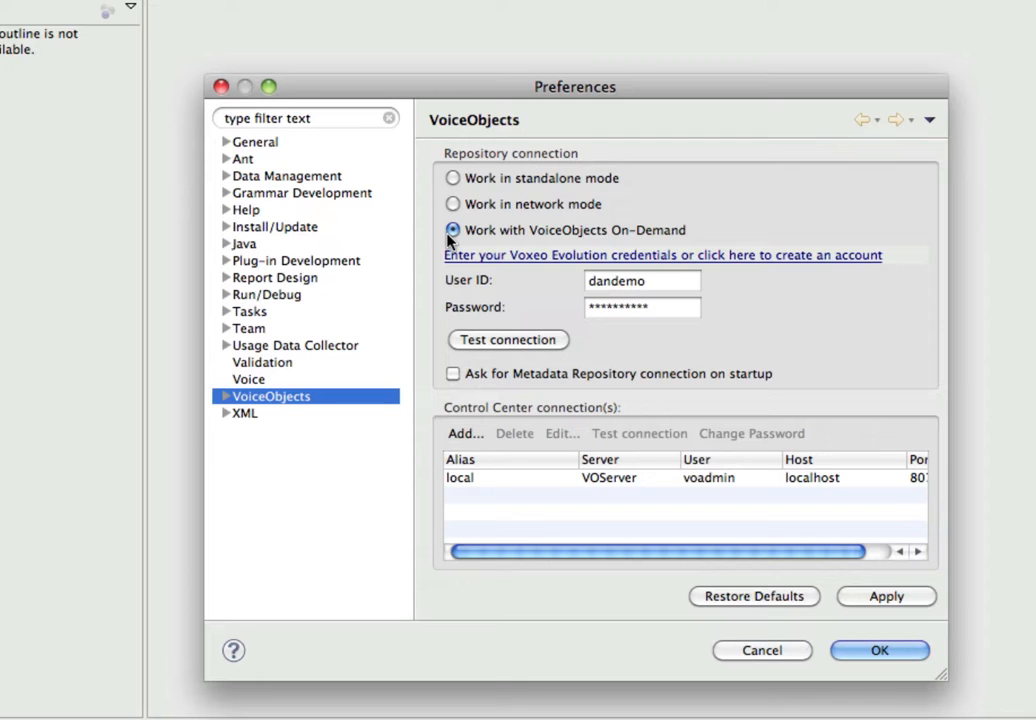
mouse_move(678, 295)
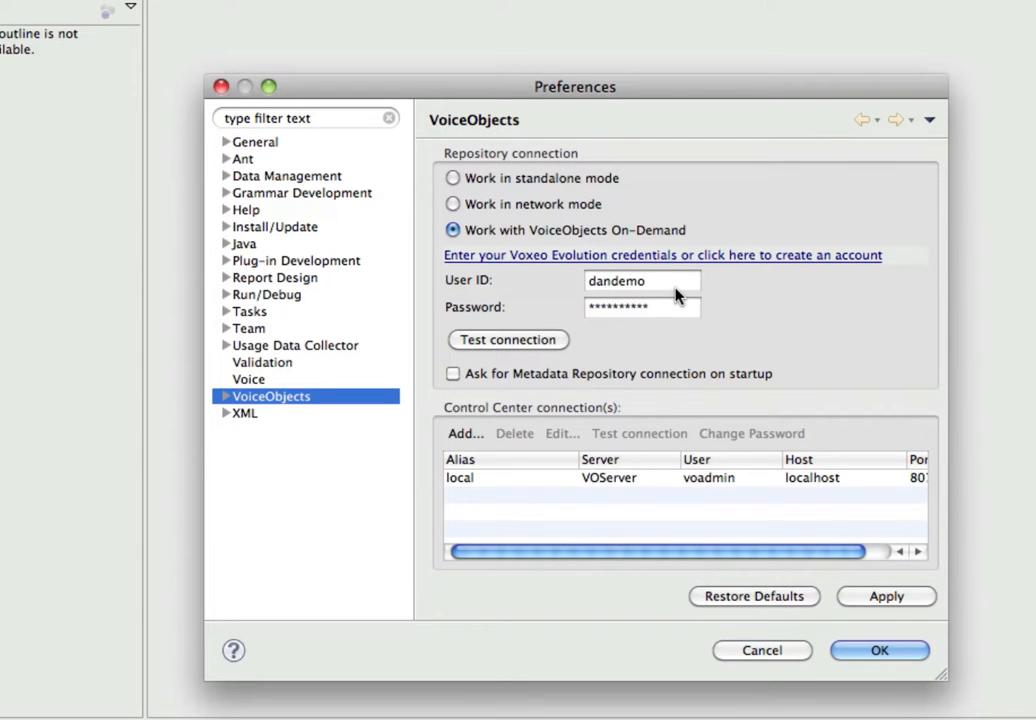
left_click(507, 340)
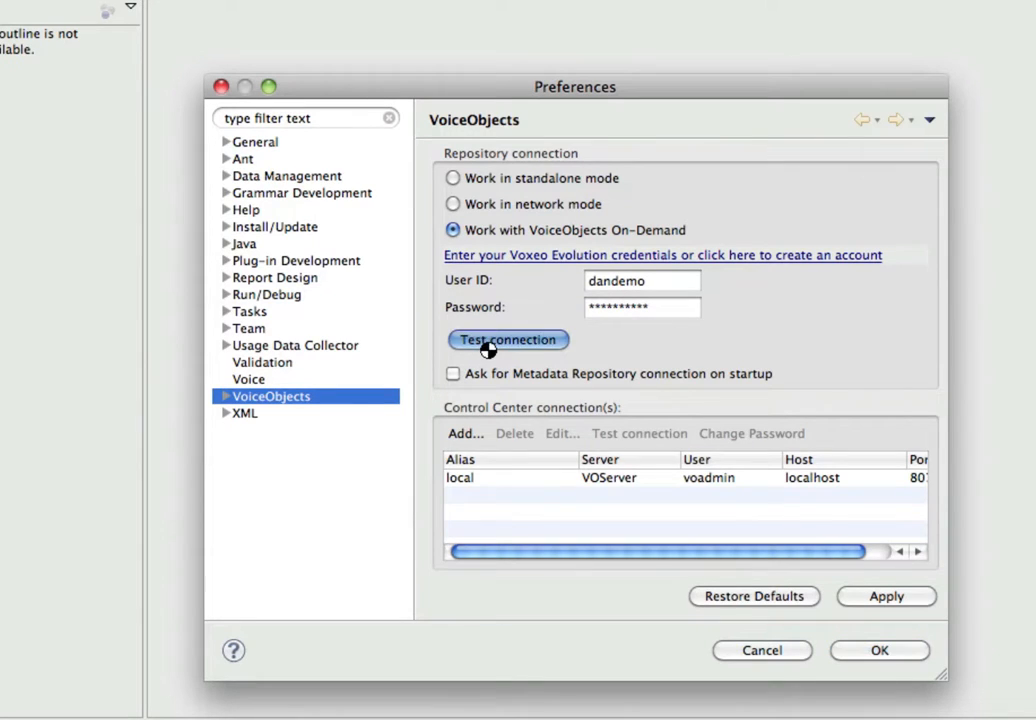
left_click(508, 340)
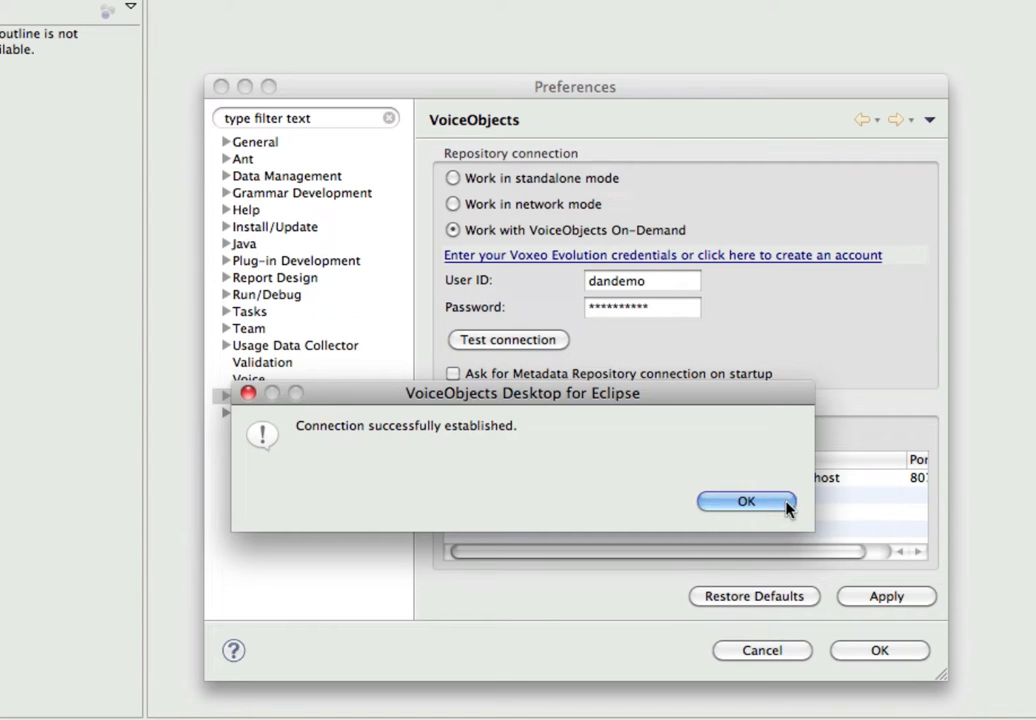
left_click(745, 501)
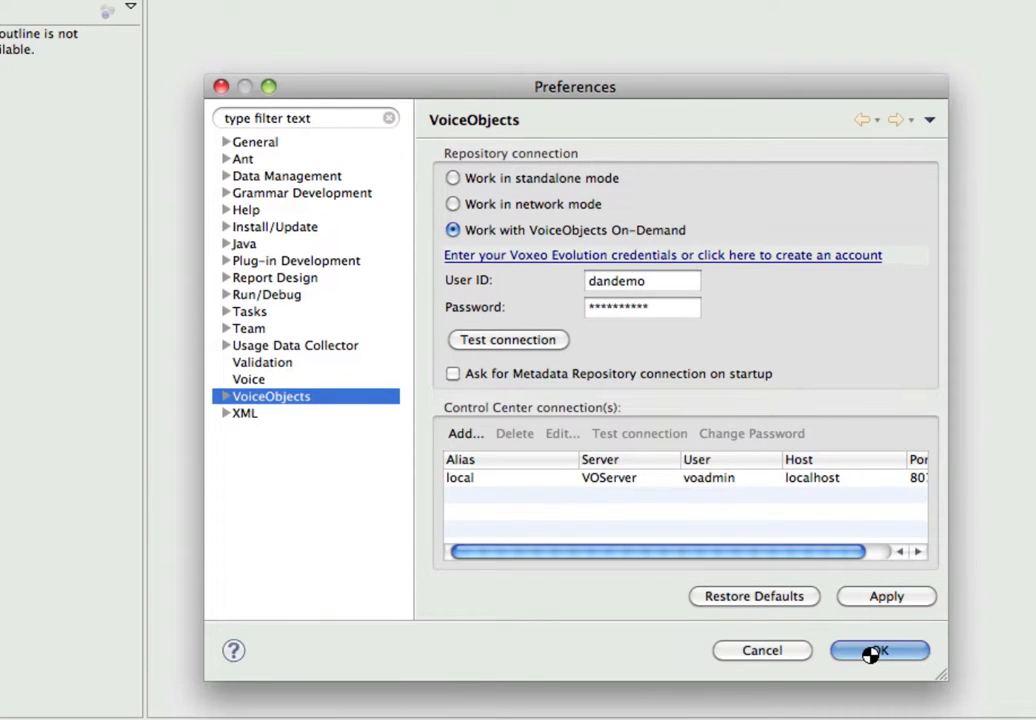
Step: Open the Guess My Number module from Guess my number Version 1.0 > Components > Module
left_click(879, 650)
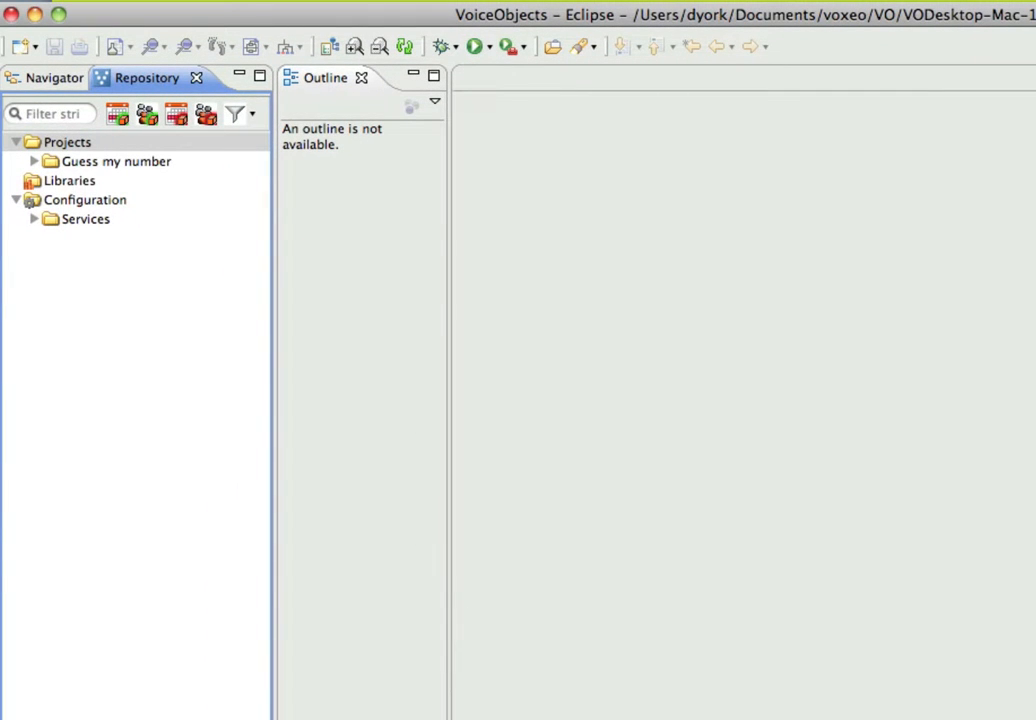
mouse_move(139, 163)
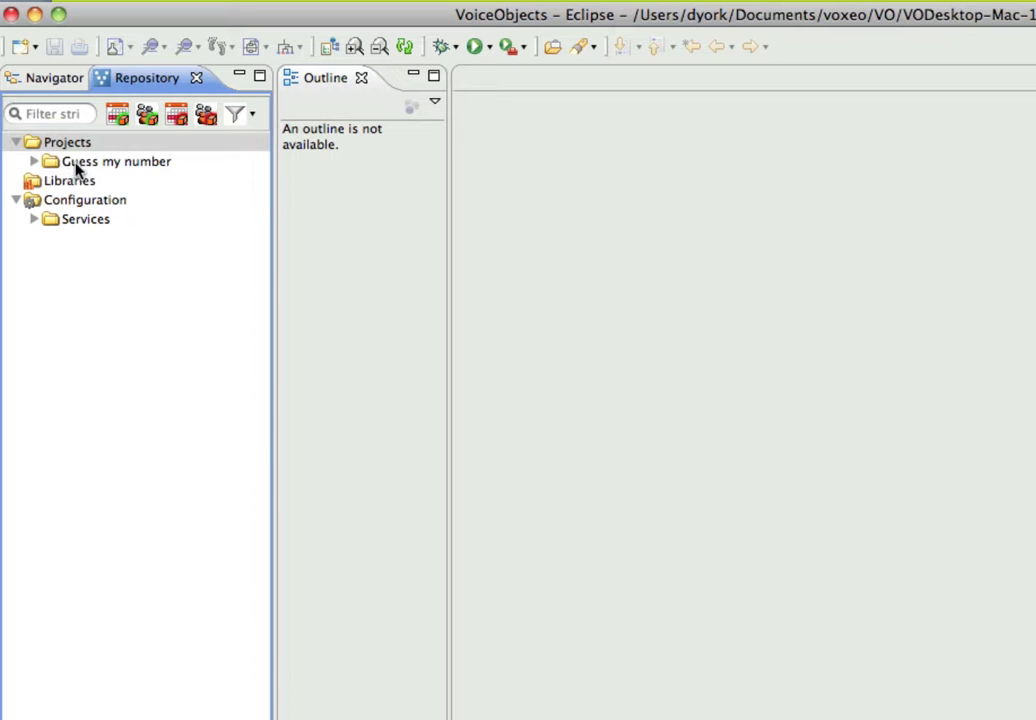
left_click(34, 161)
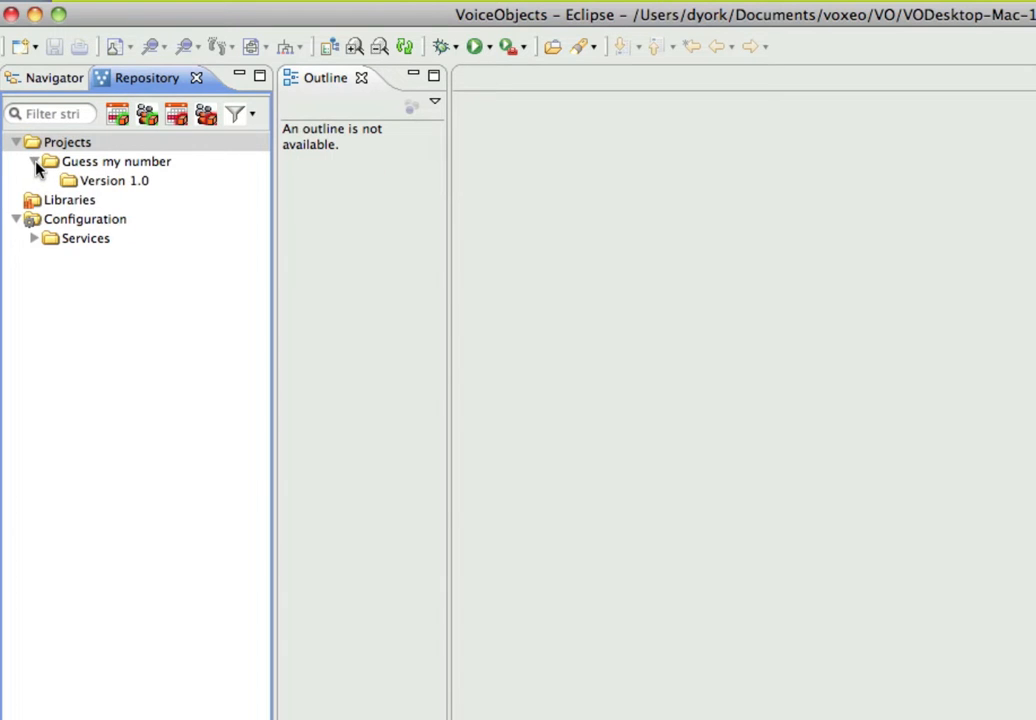
left_click(185, 77)
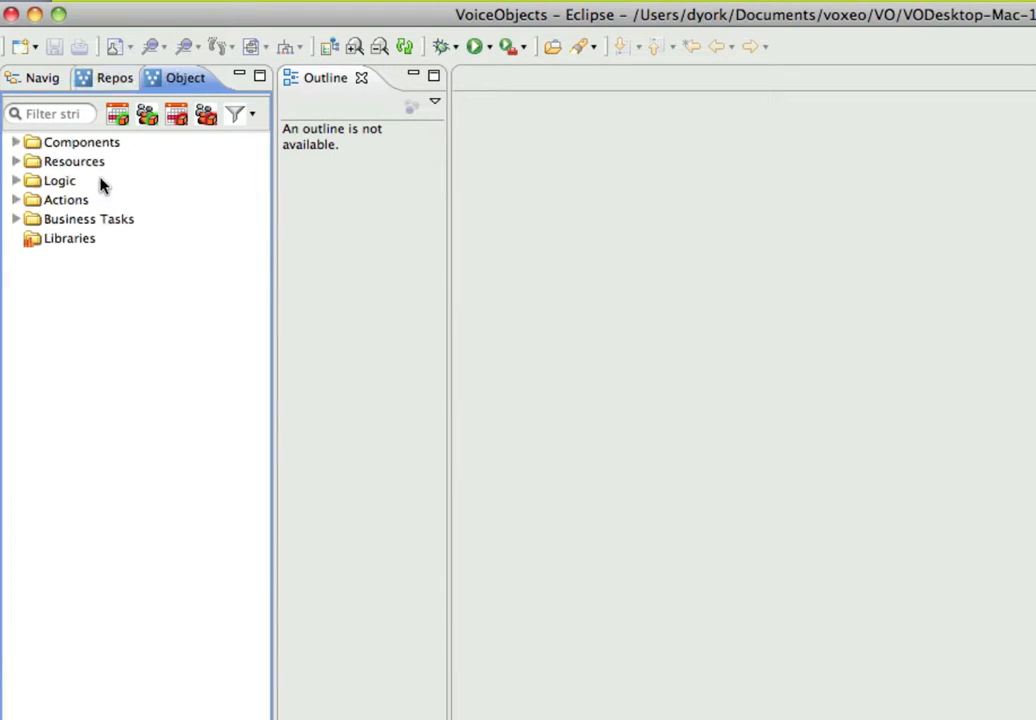
left_click(17, 141)
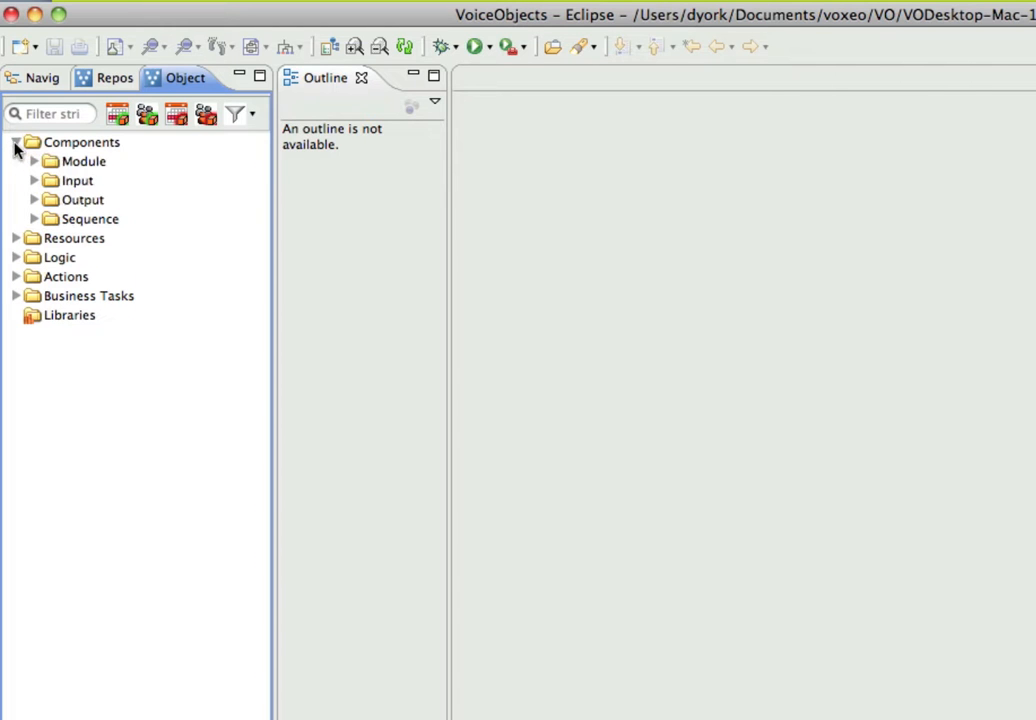
left_click(34, 161)
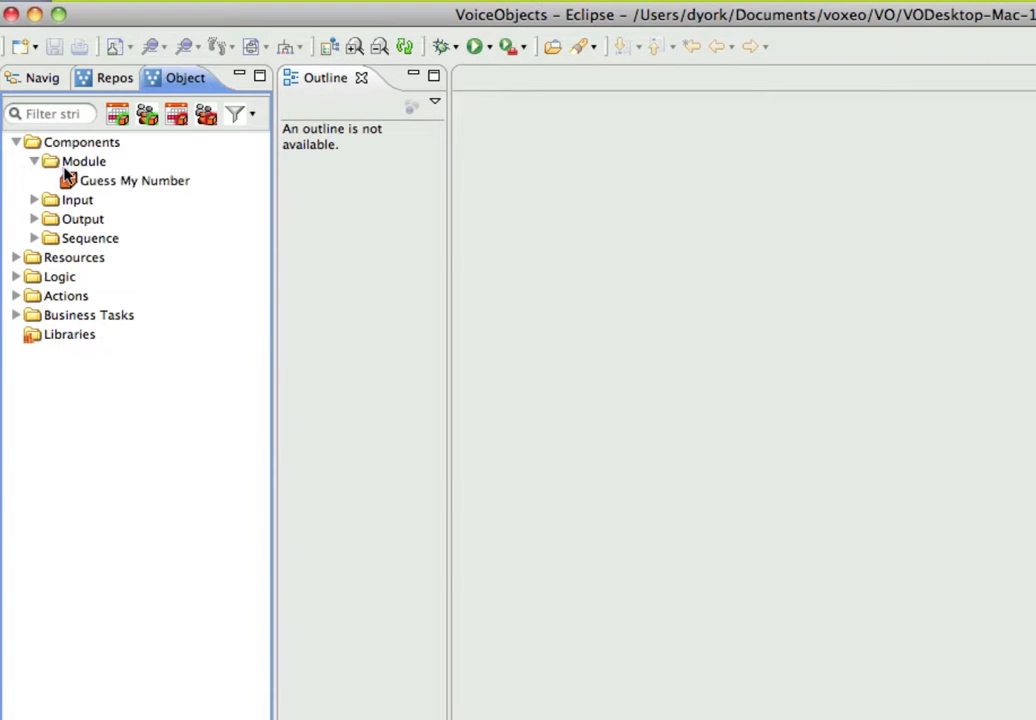
double_click(134, 180)
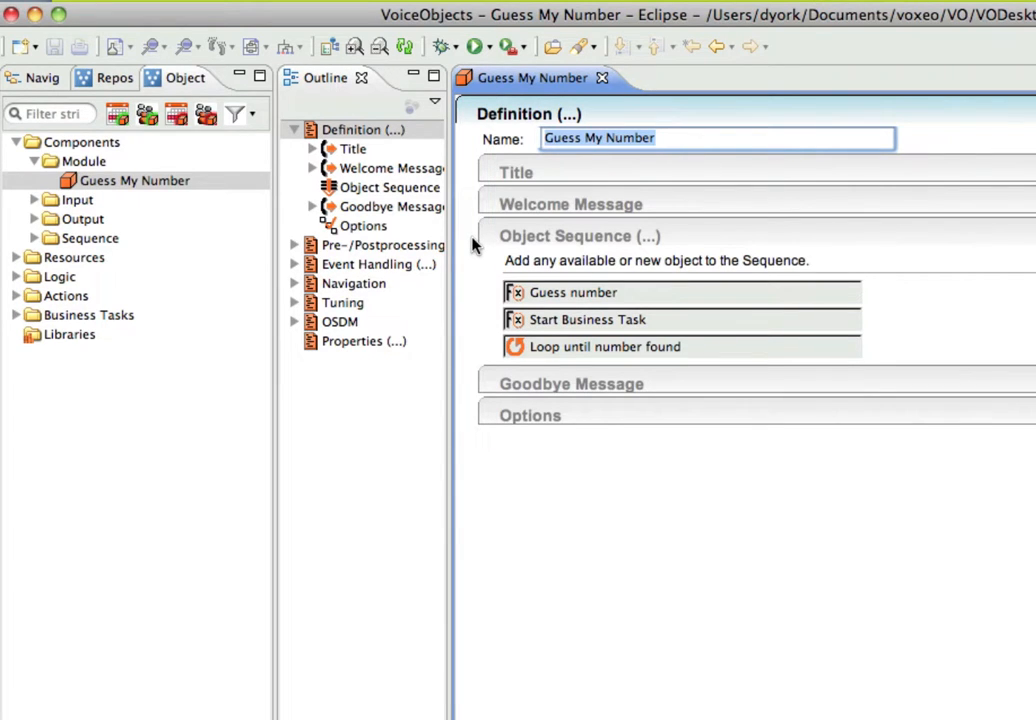
mouse_move(155, 185)
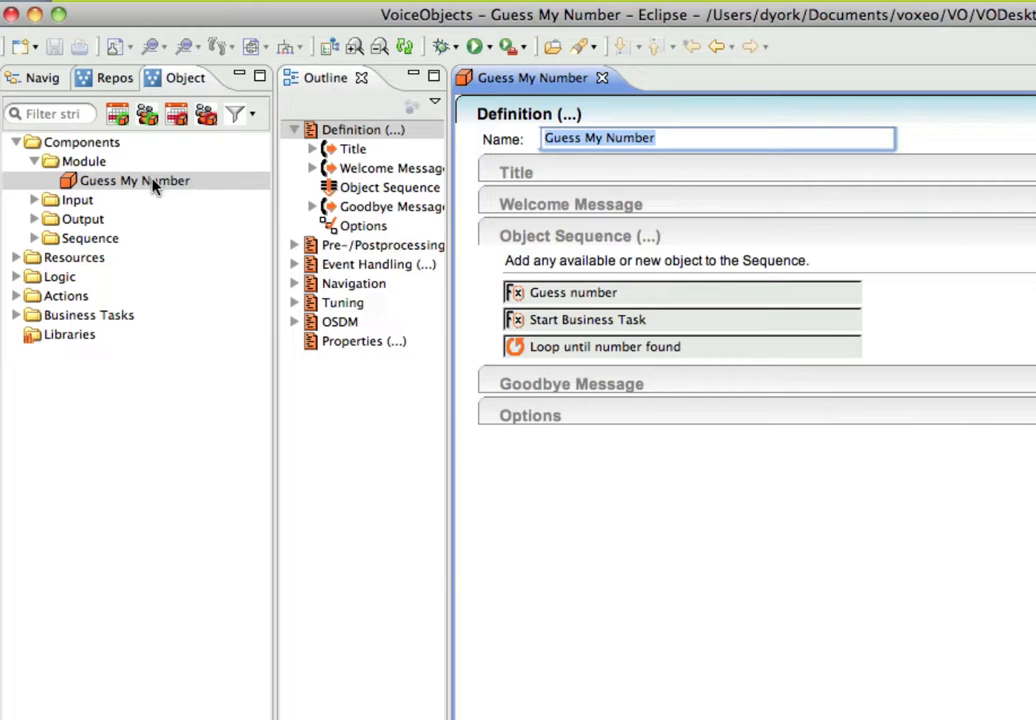
Step: Deploy the Guess My Number module and bring up the Phono dialer to call it
right_click(135, 180)
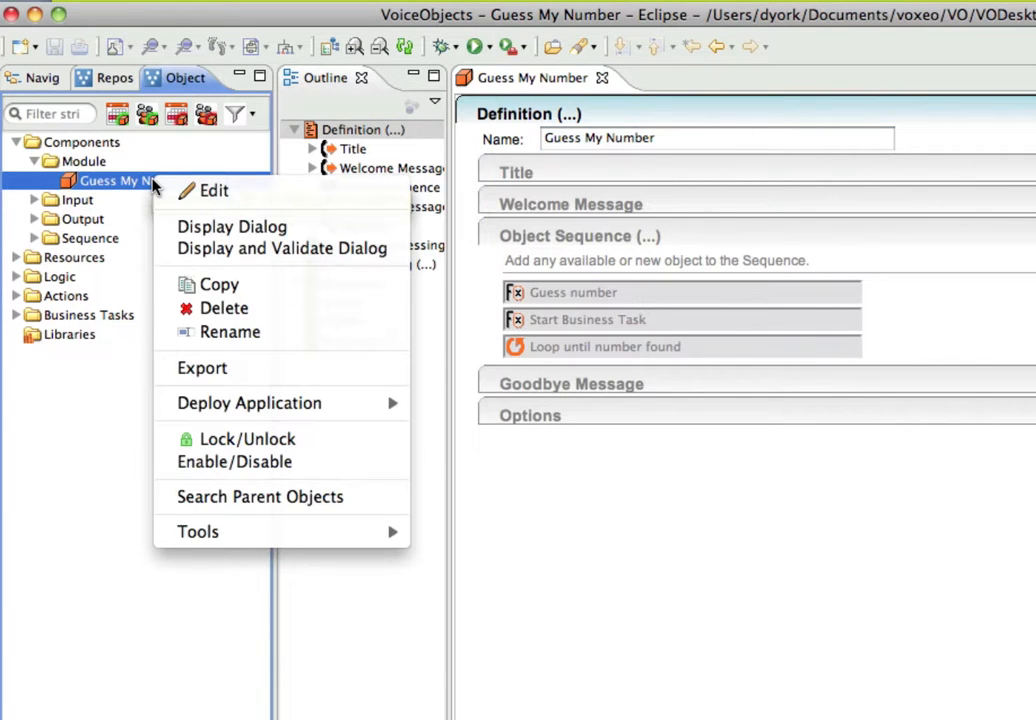
mouse_move(248, 403)
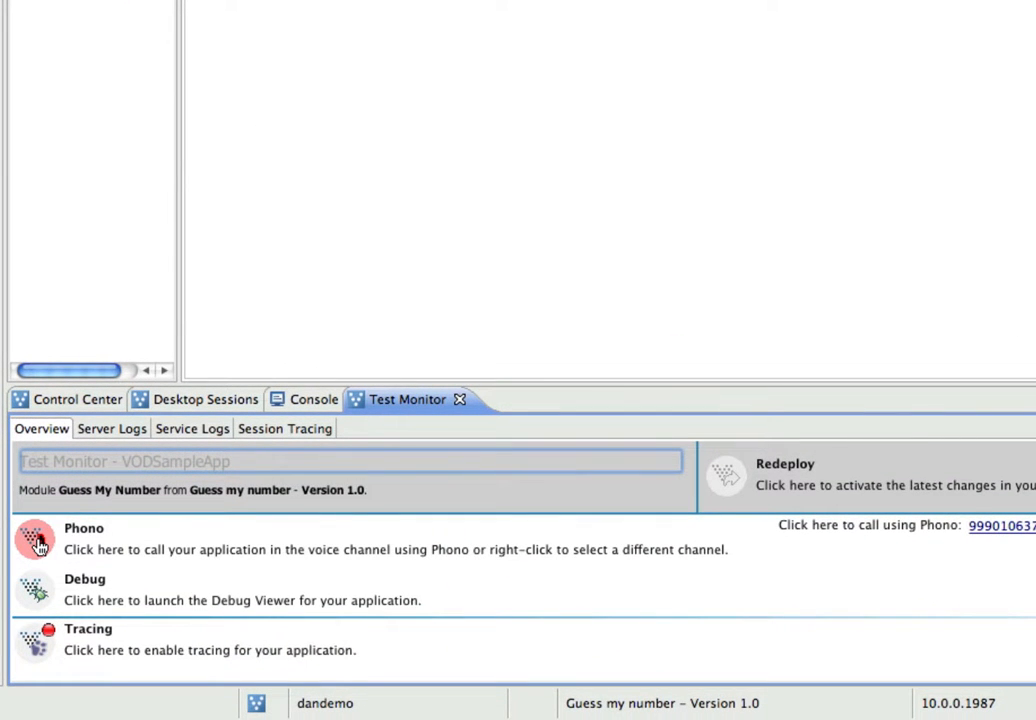
left_click(35, 540)
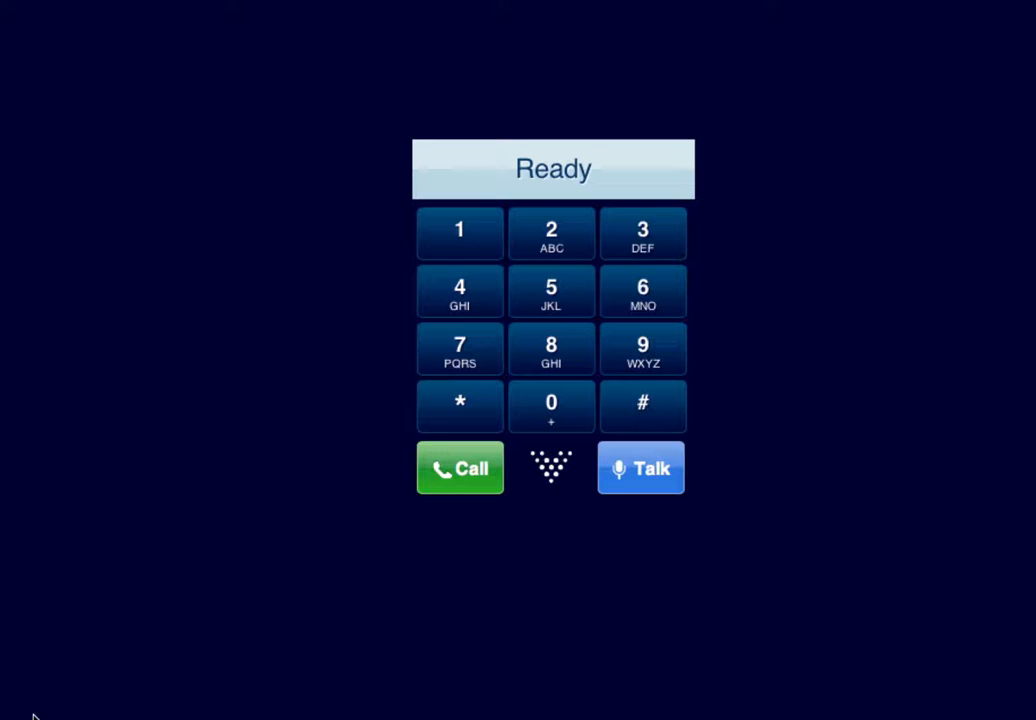
Step: Place the Phono call to Guess My Number and wait until it is answered
left_click(459, 468)
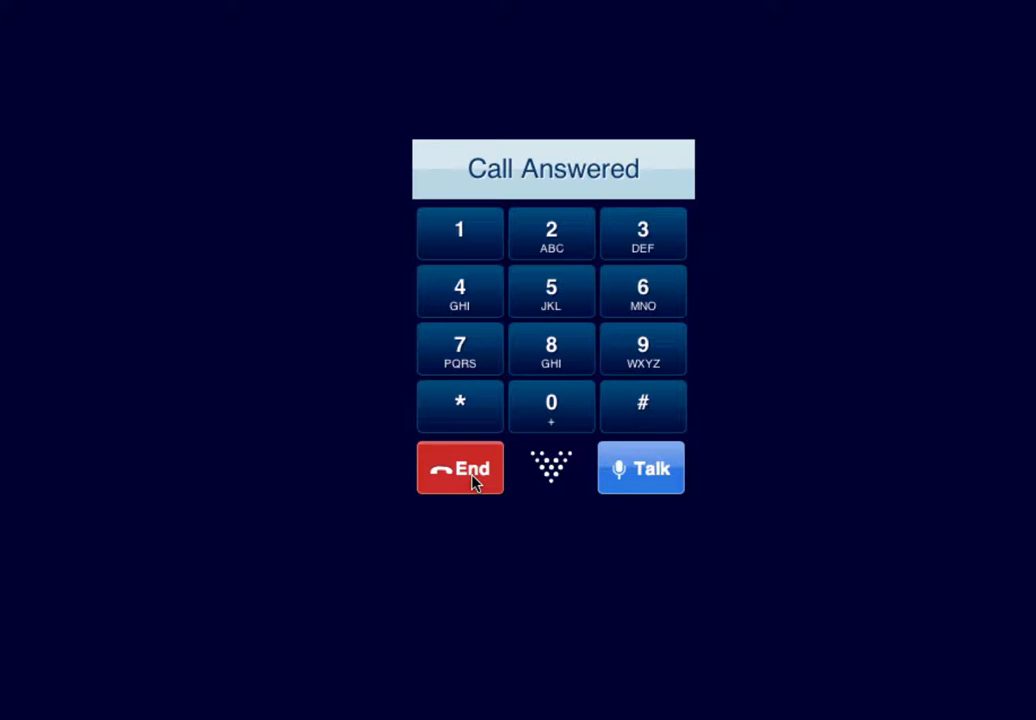
mouse_move(641, 468)
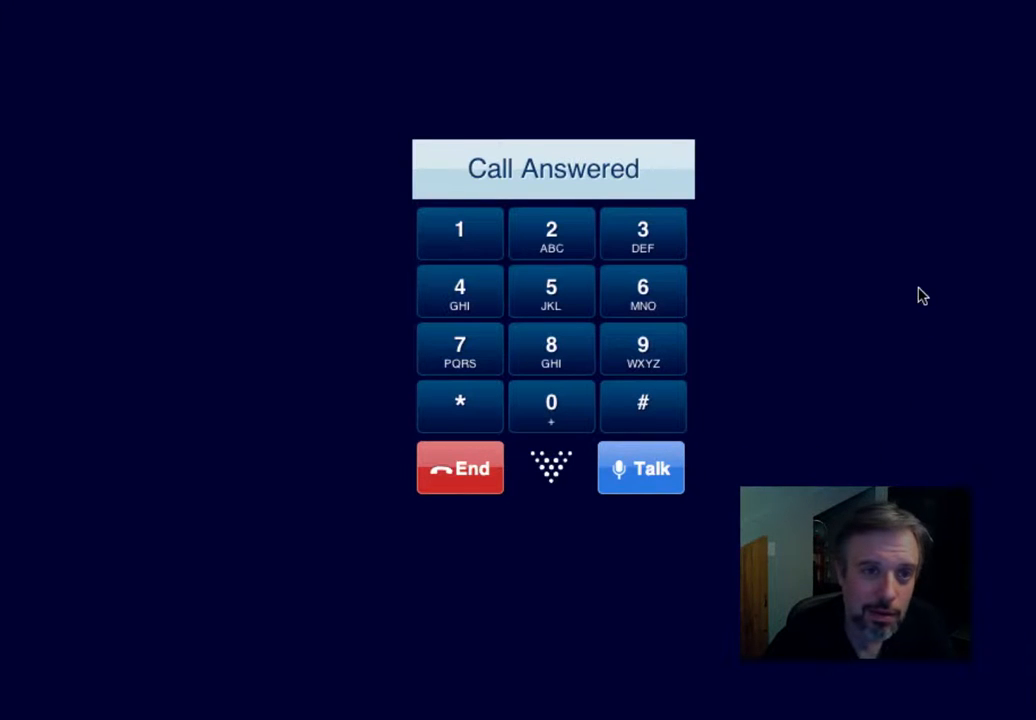
left_click(459, 468)
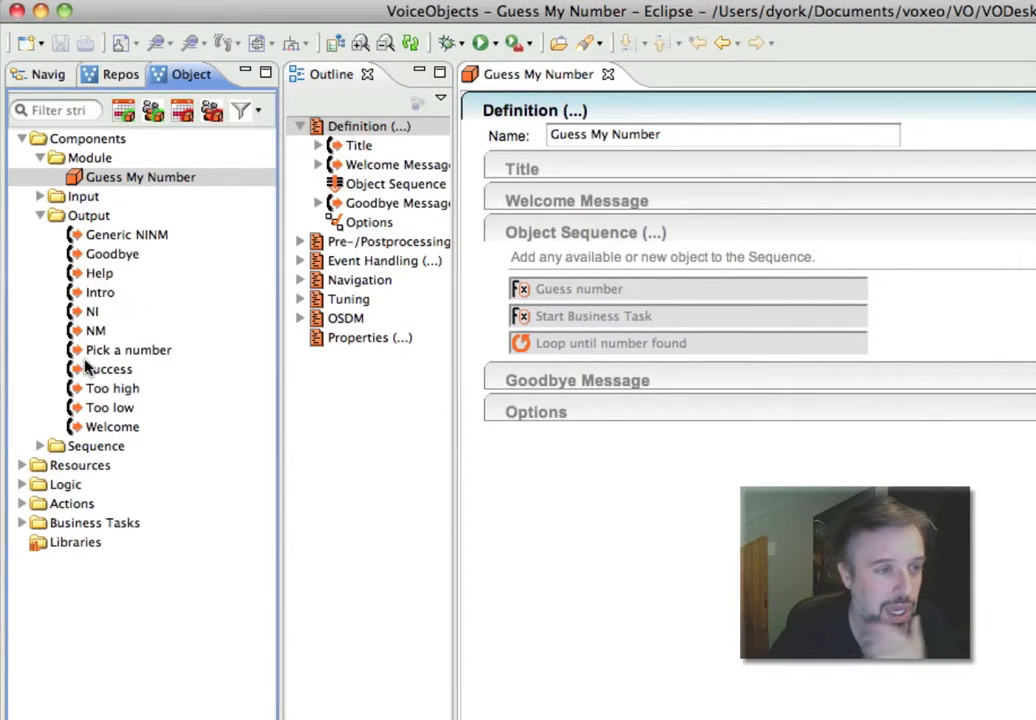
Step: Show the Success output's English prompt "You are correct! You found it." and the module's actions
left_click(108, 369)
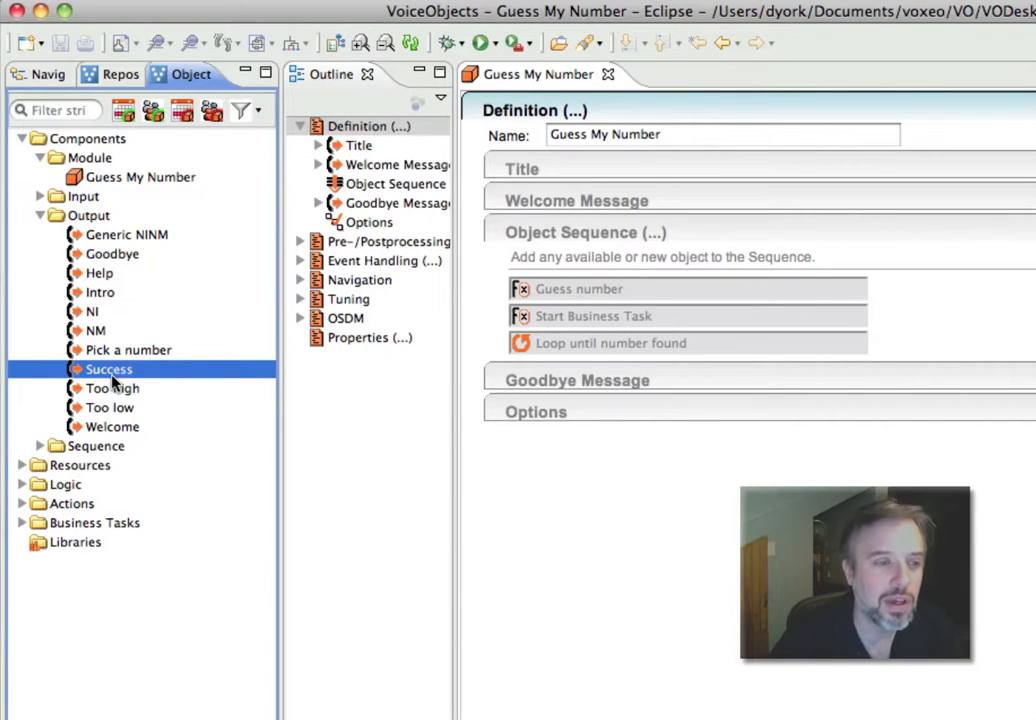
double_click(108, 369)
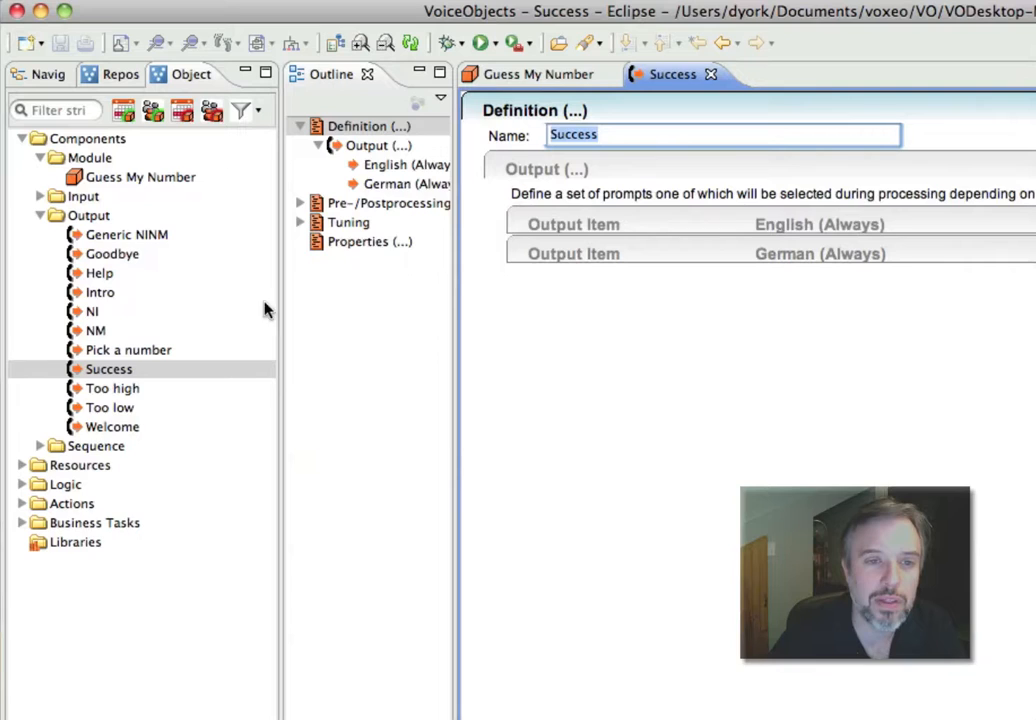
left_click(573, 224)
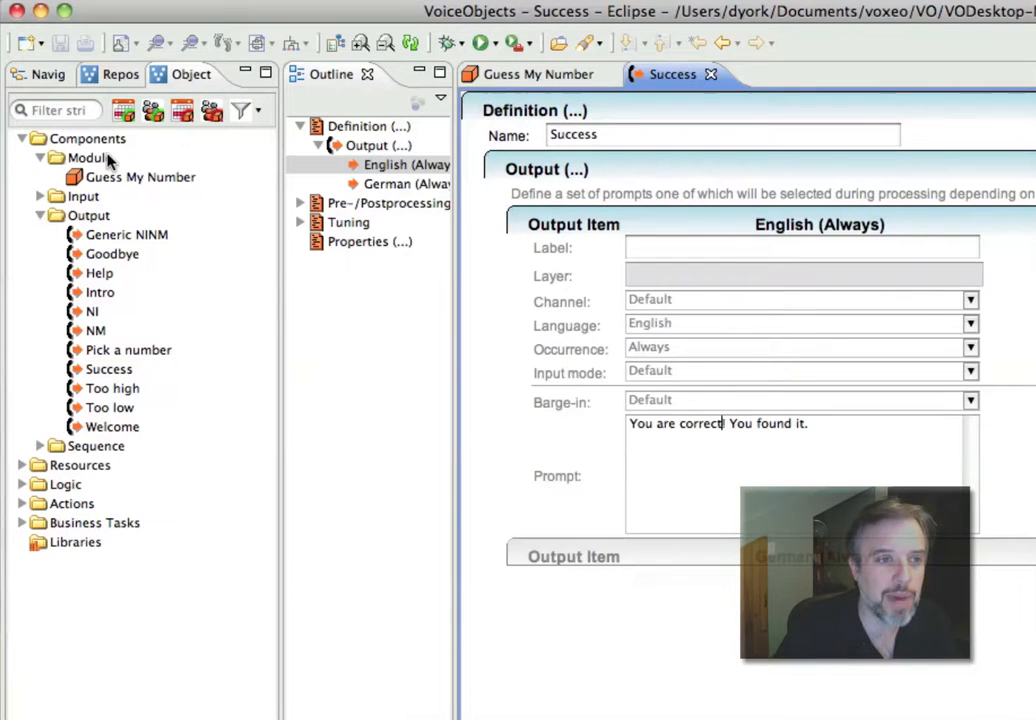
left_click(140, 177)
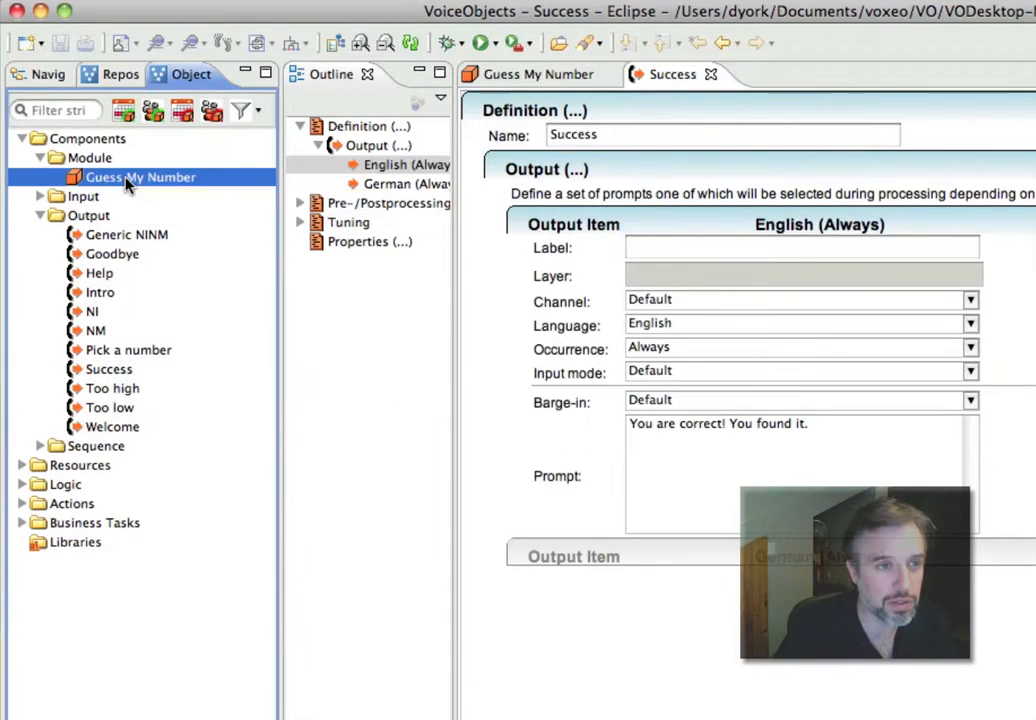
right_click(140, 177)
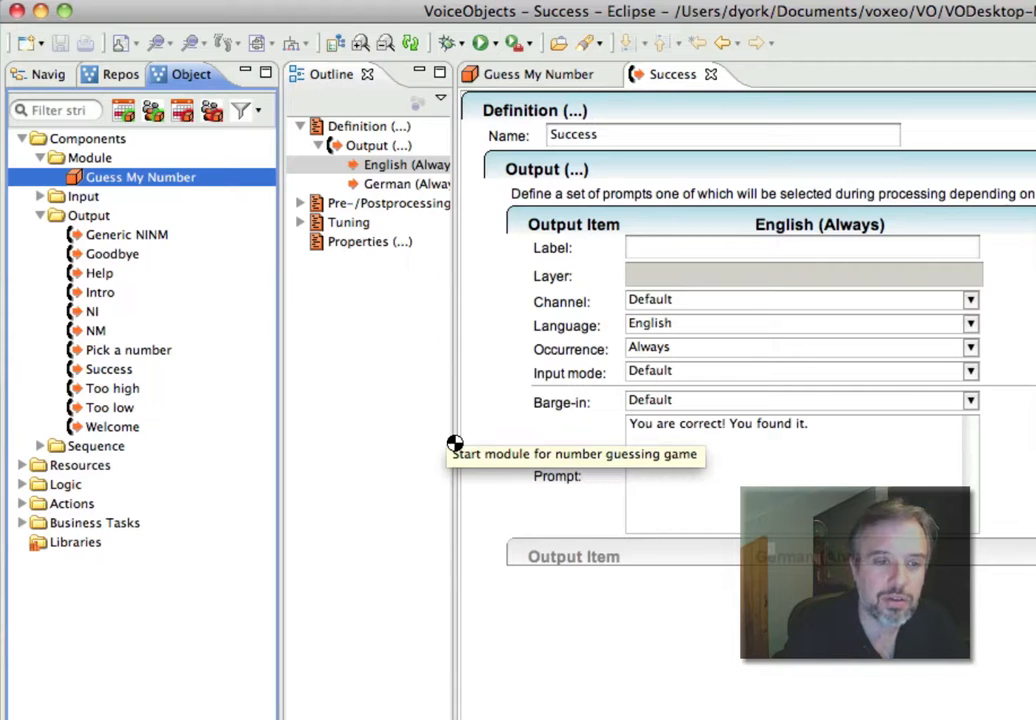
mouse_move(617, 659)
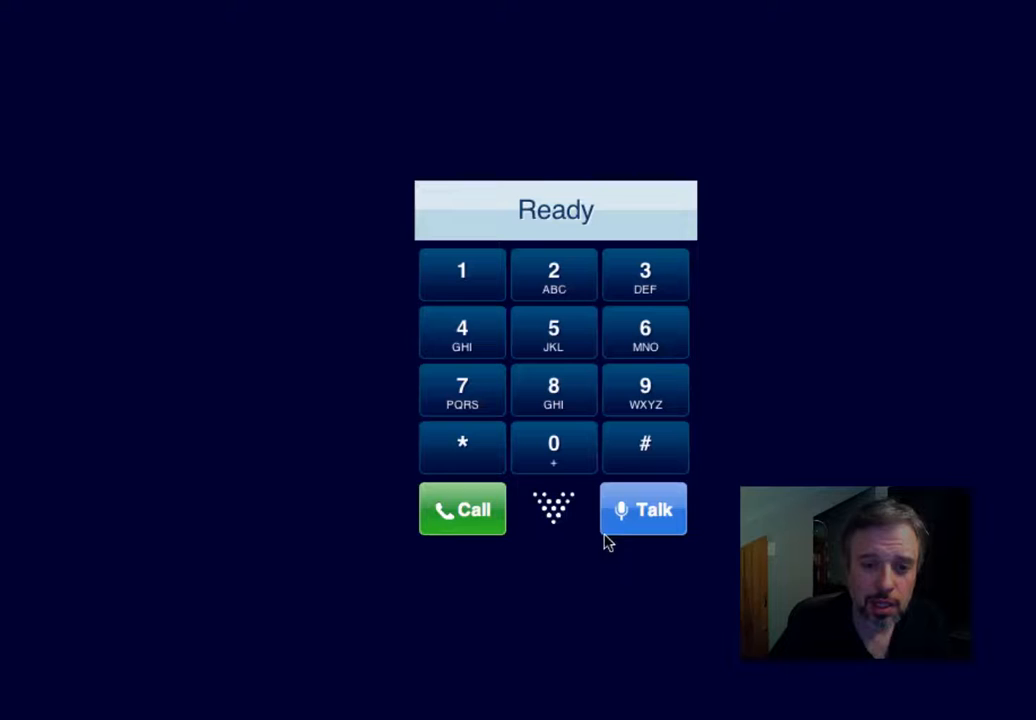
Step: Call the game again from Phono and speak a guess once answered
left_click(462, 509)
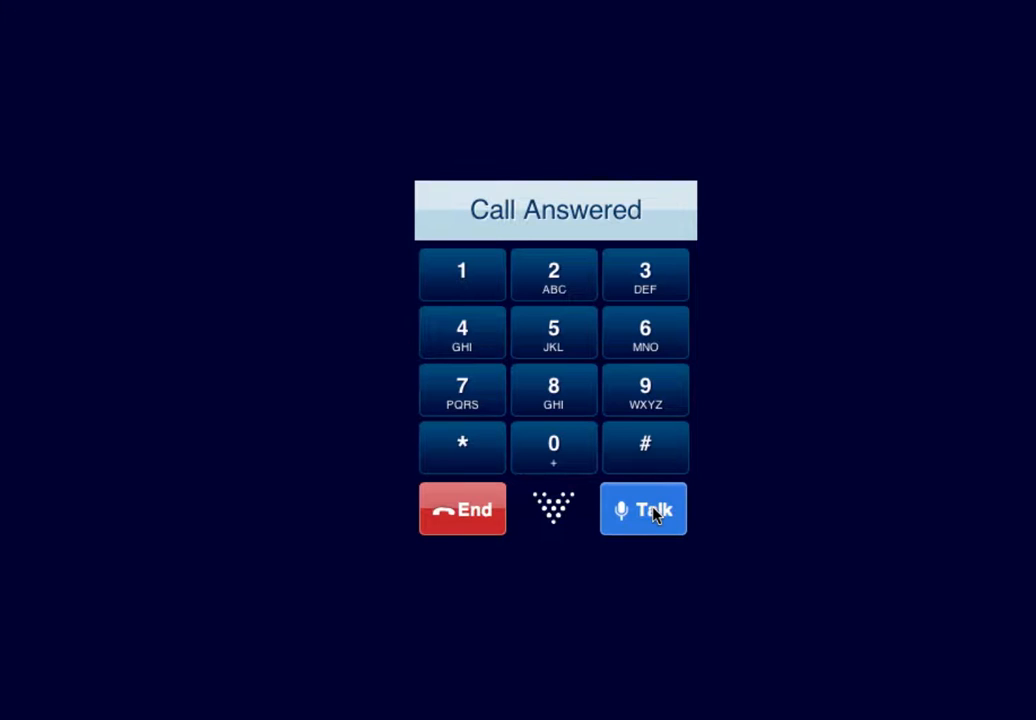
left_click(462, 509)
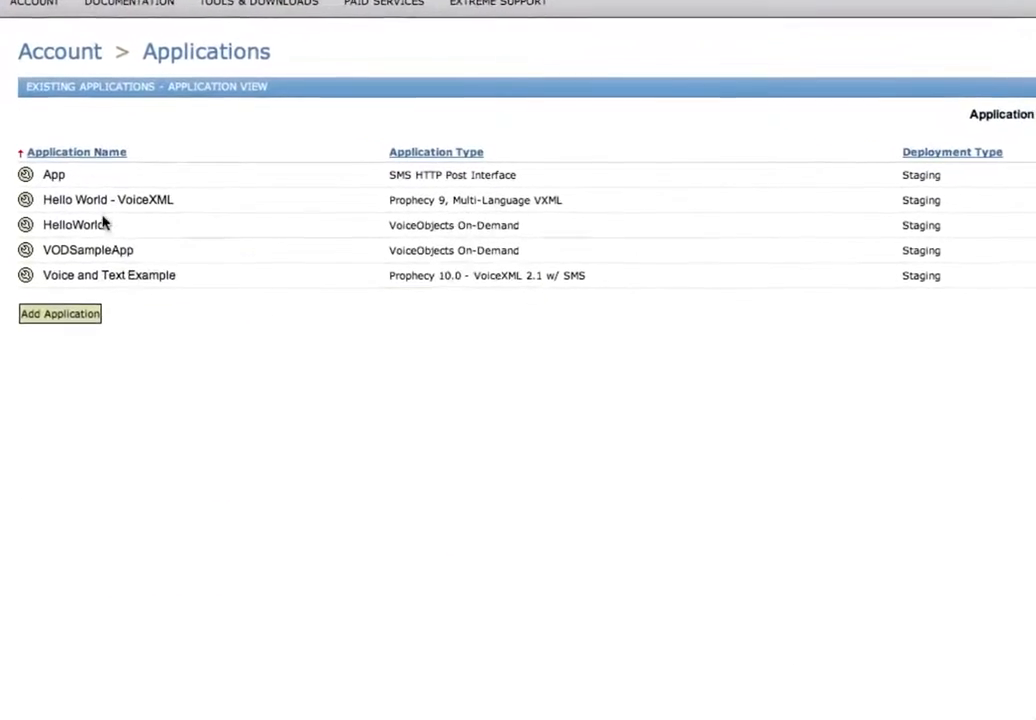
mouse_move(97, 259)
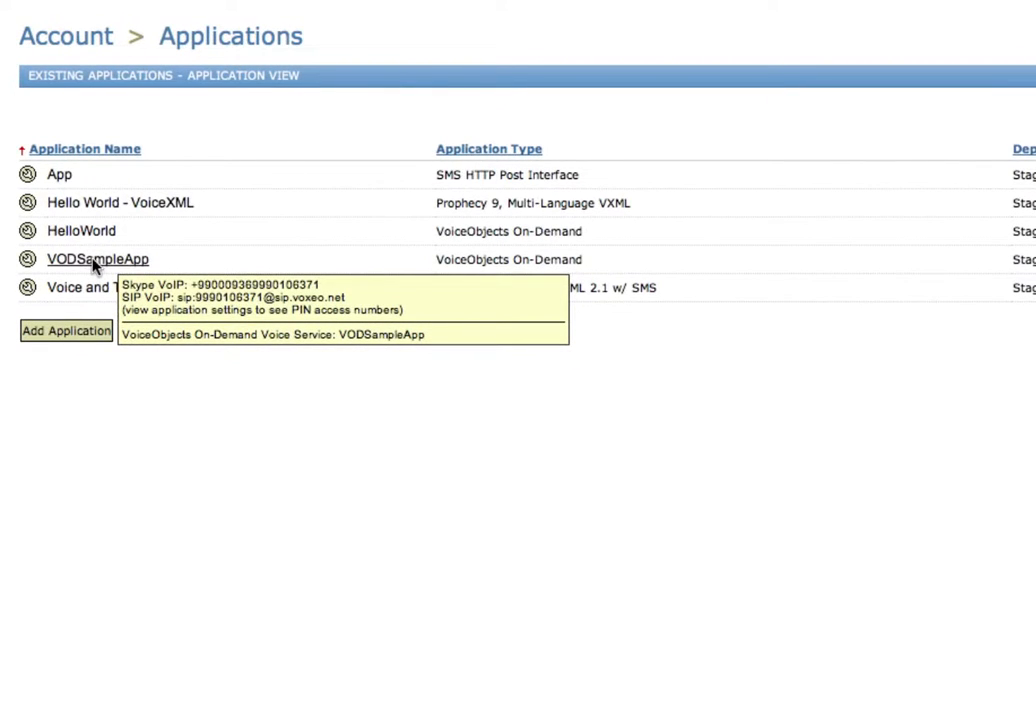
Step: Update VODSampleApp to handle Both voice calls and text messaging
left_click(98, 259)
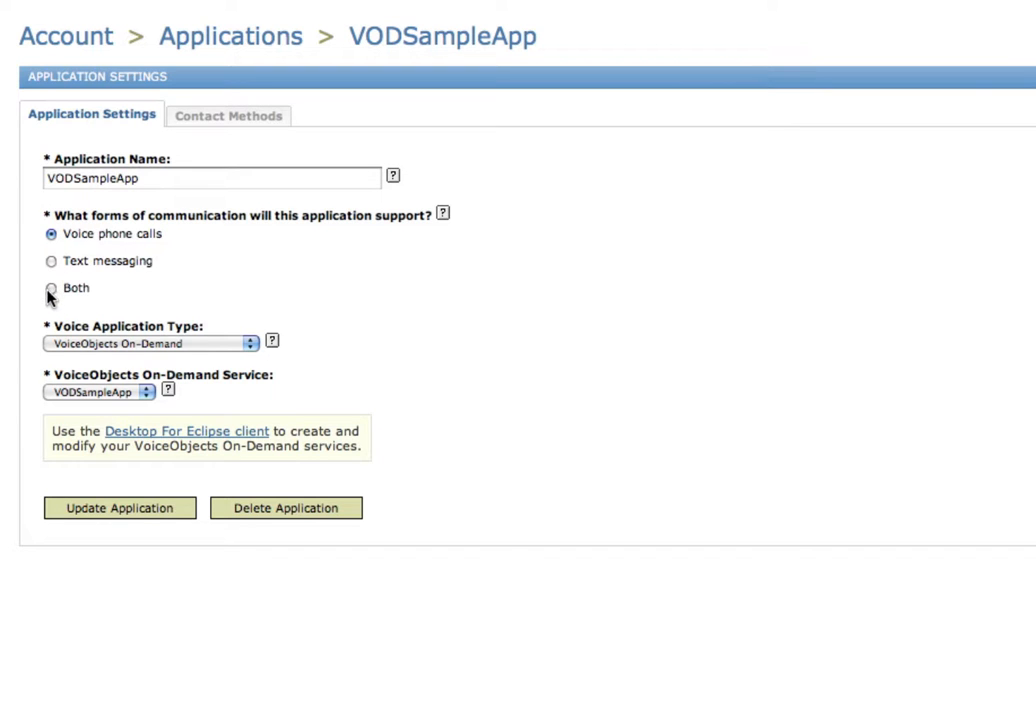
left_click(50, 288)
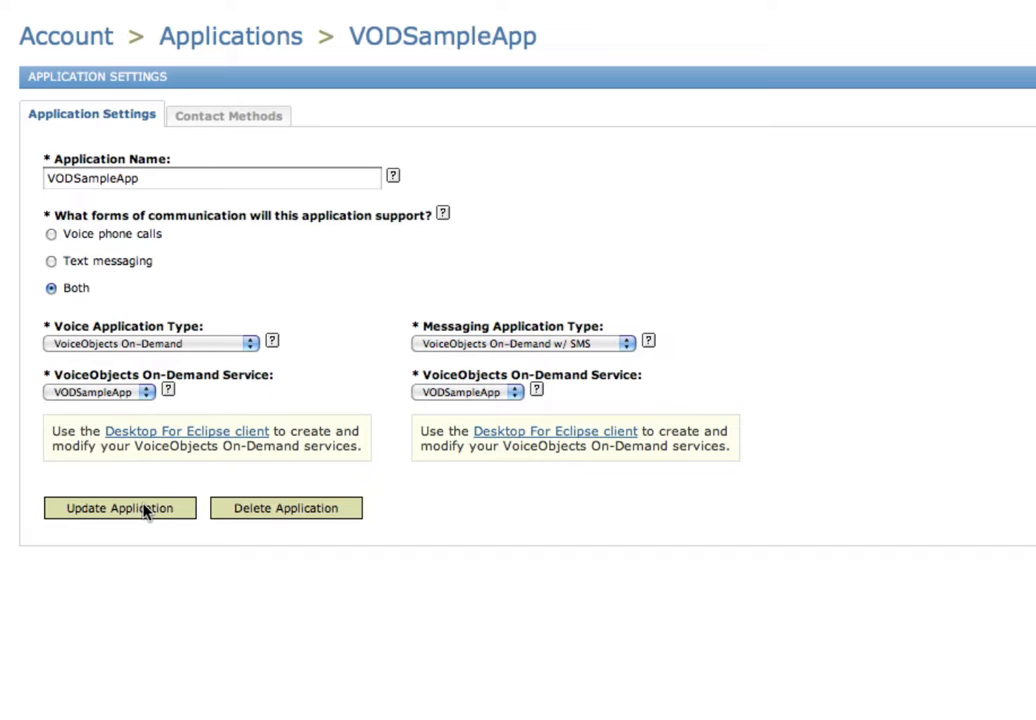
left_click(120, 508)
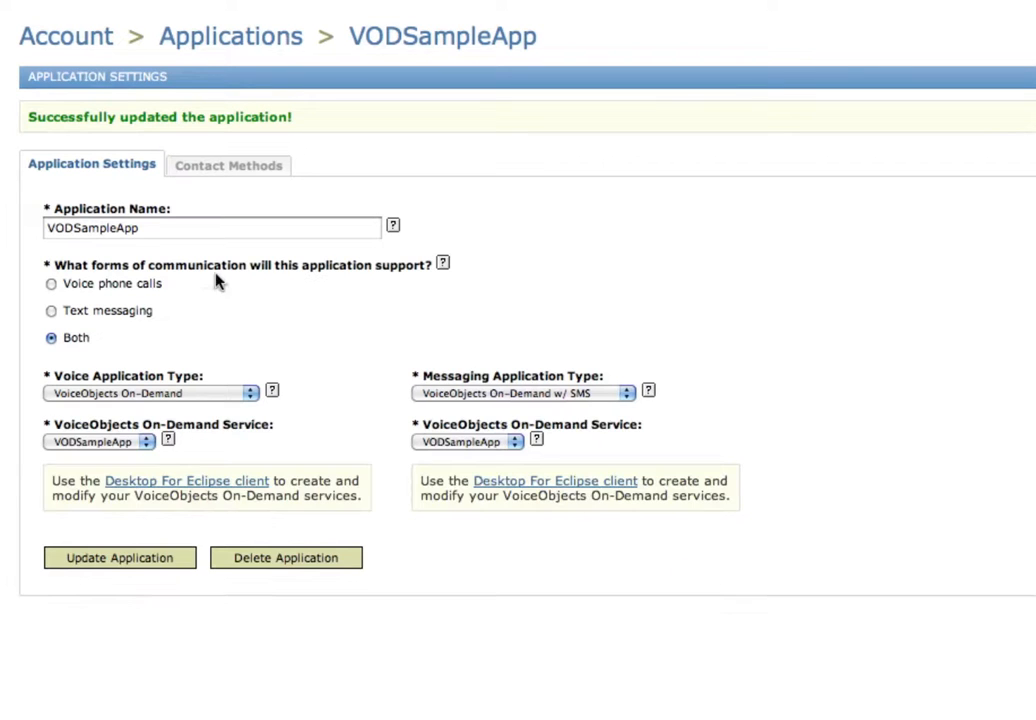
left_click(228, 164)
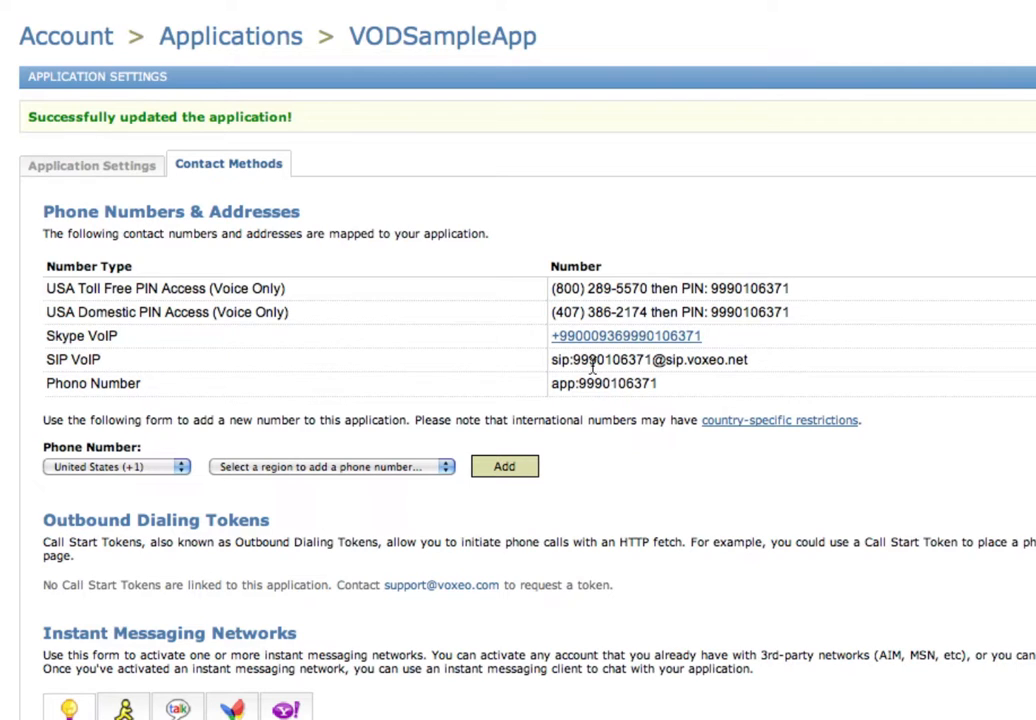
mouse_move(175, 478)
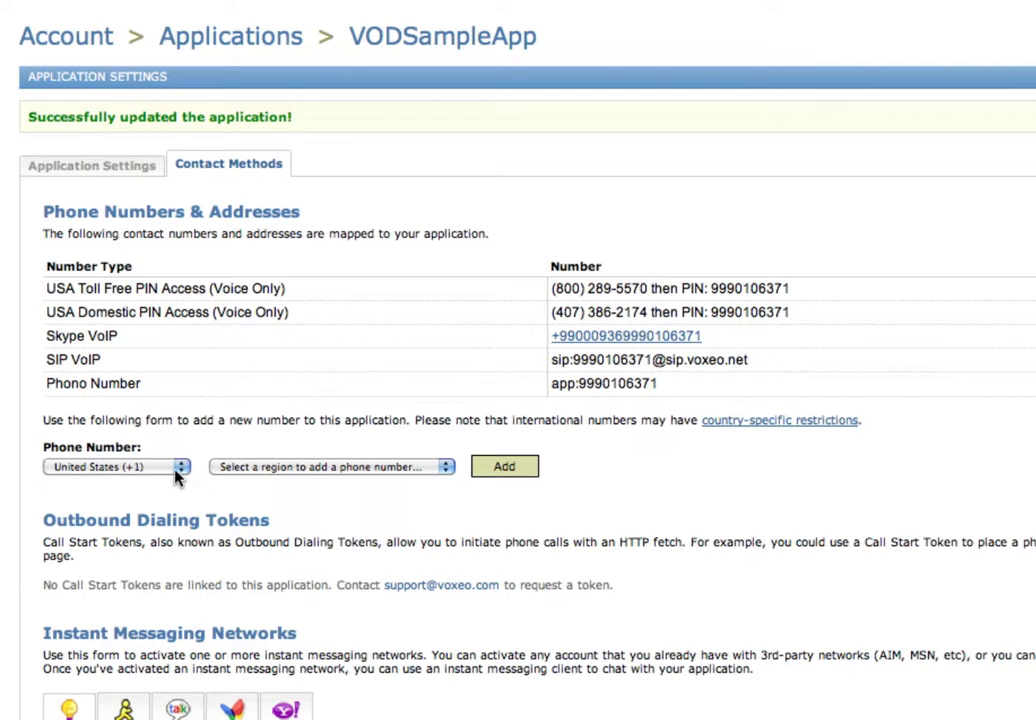
Step: Add a Boston, MA (617) Voice + SMS number to VODSampleApp
left_click(115, 466)
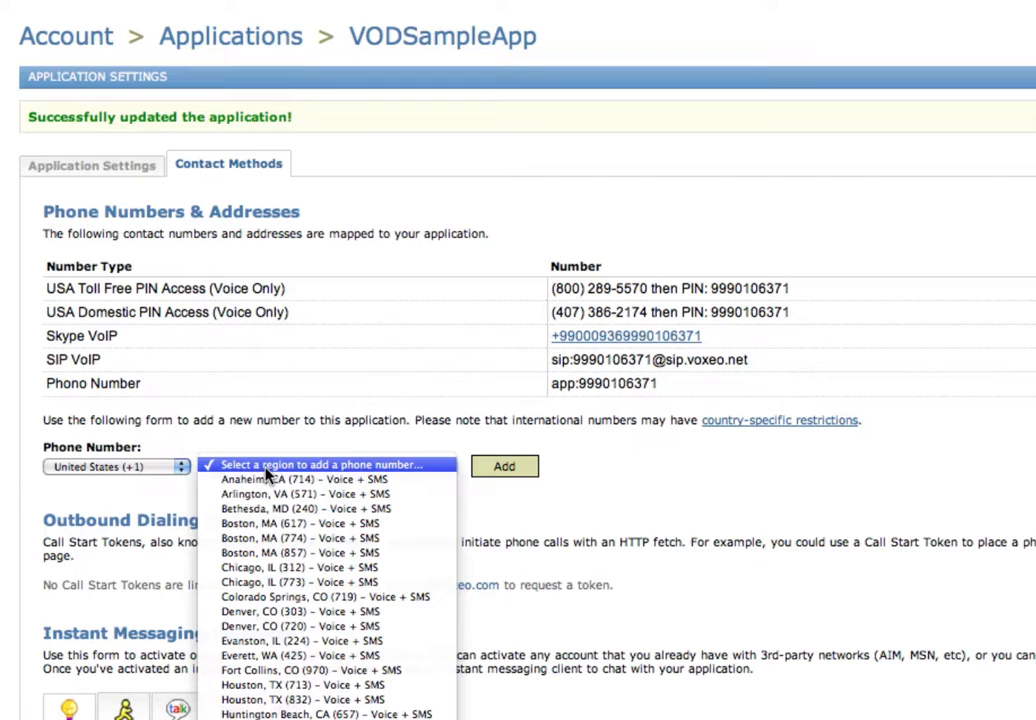
mouse_move(268, 596)
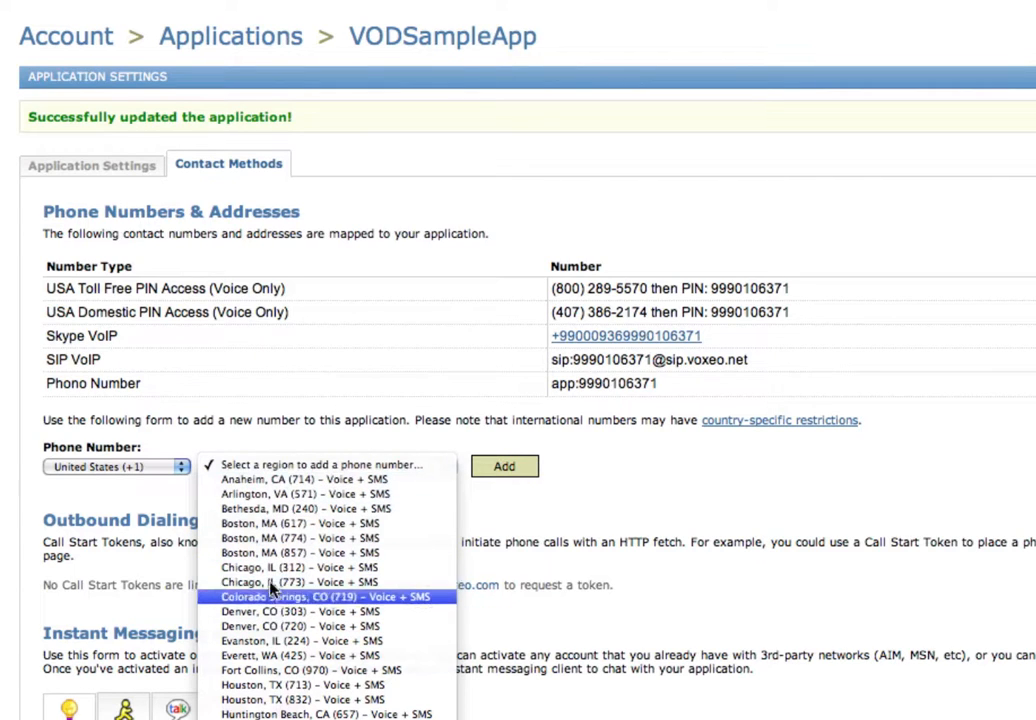
left_click(290, 523)
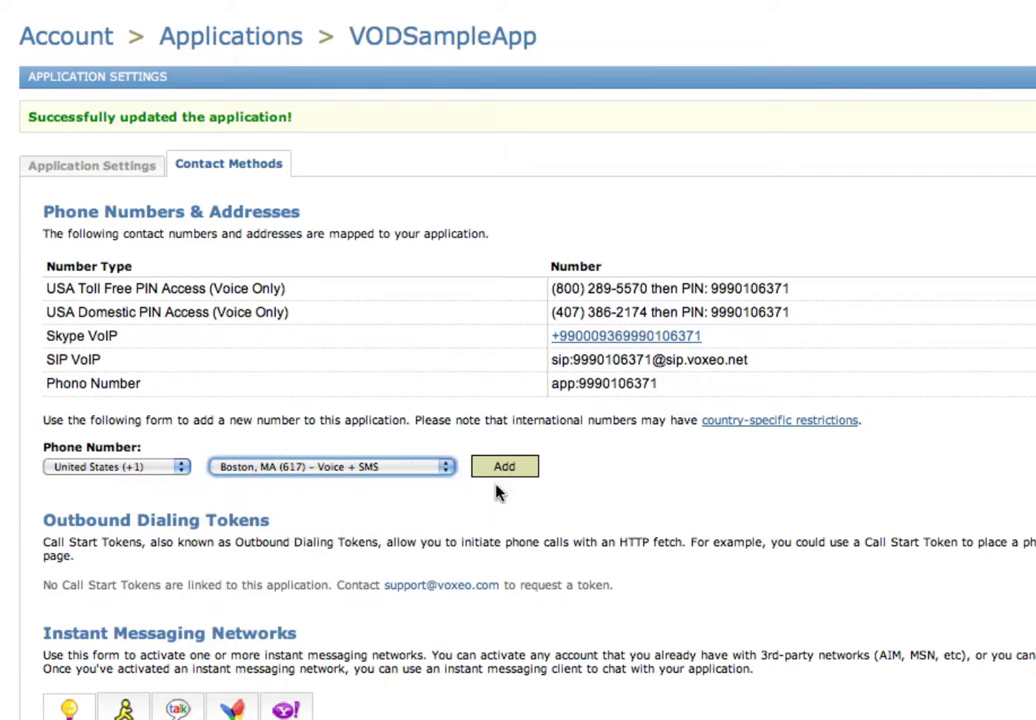
left_click(504, 466)
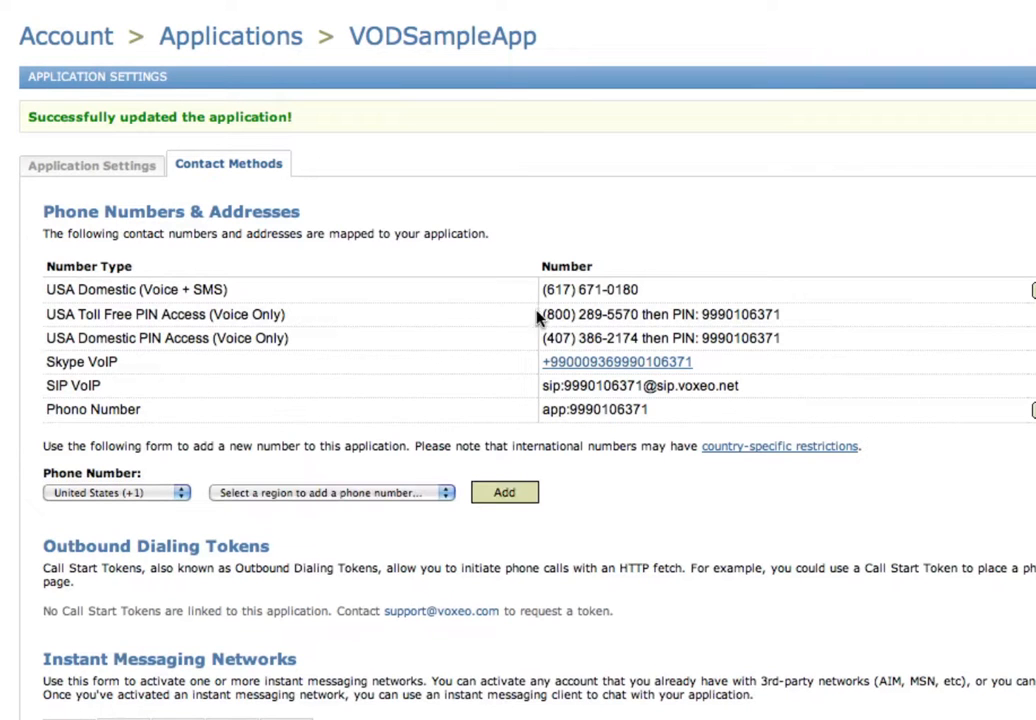
mouse_move(620, 308)
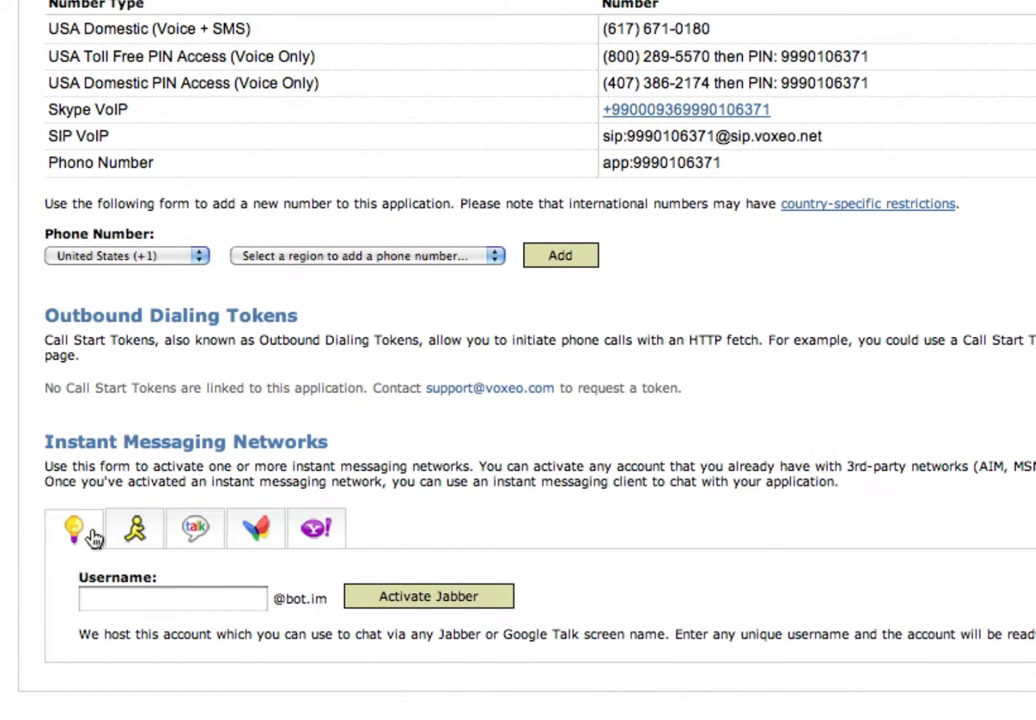
left_click(134, 528)
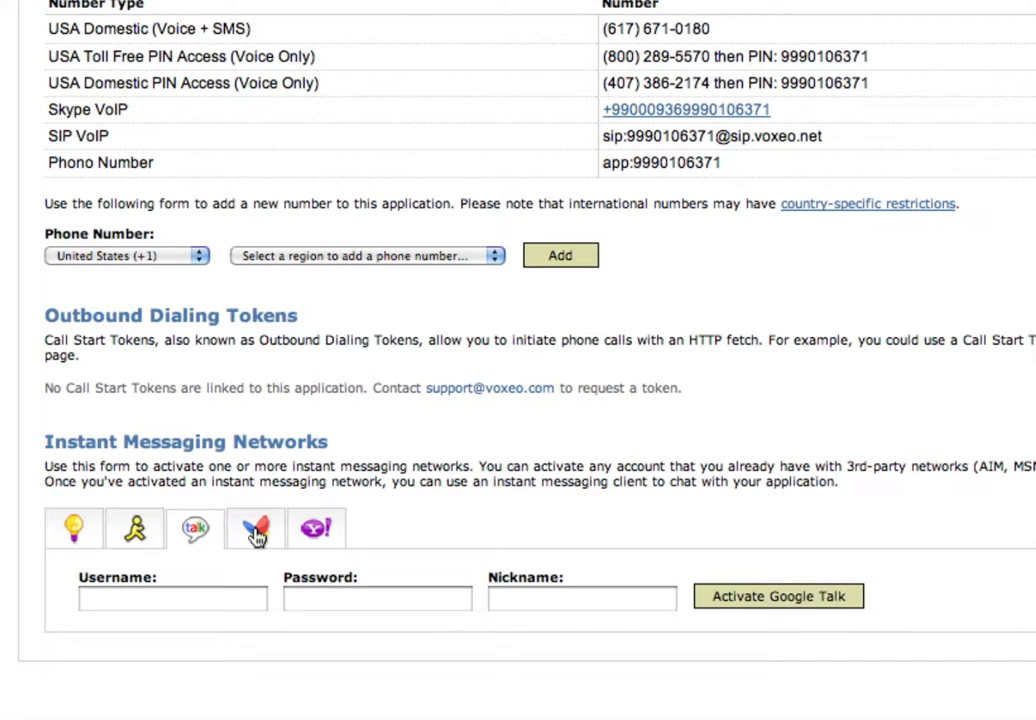
left_click(315, 528)
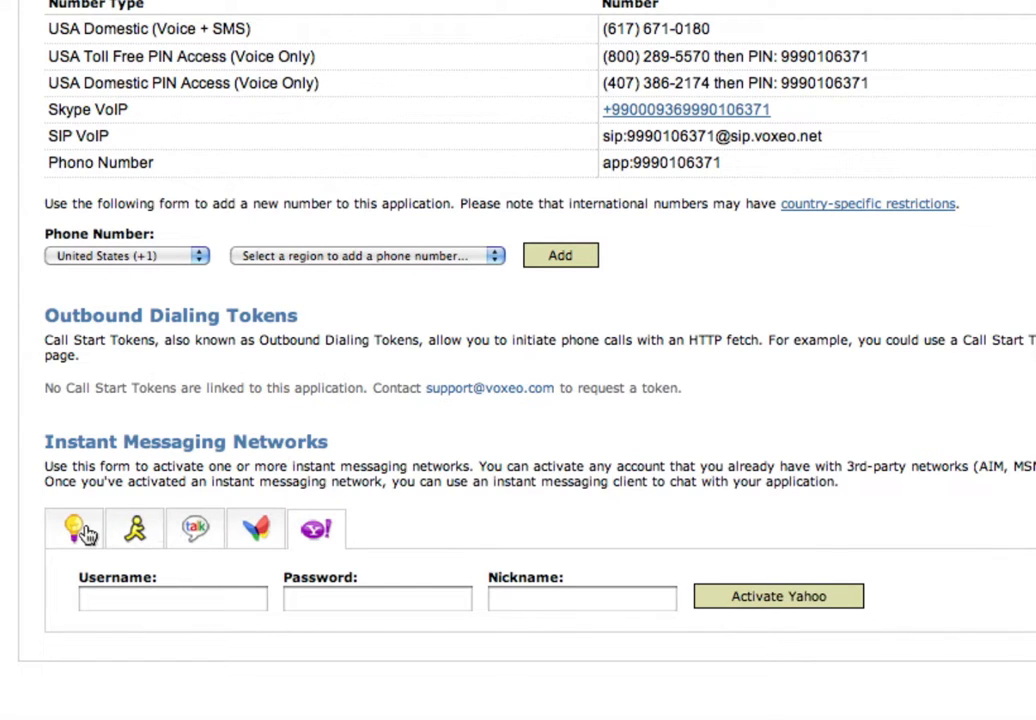
left_click(74, 528)
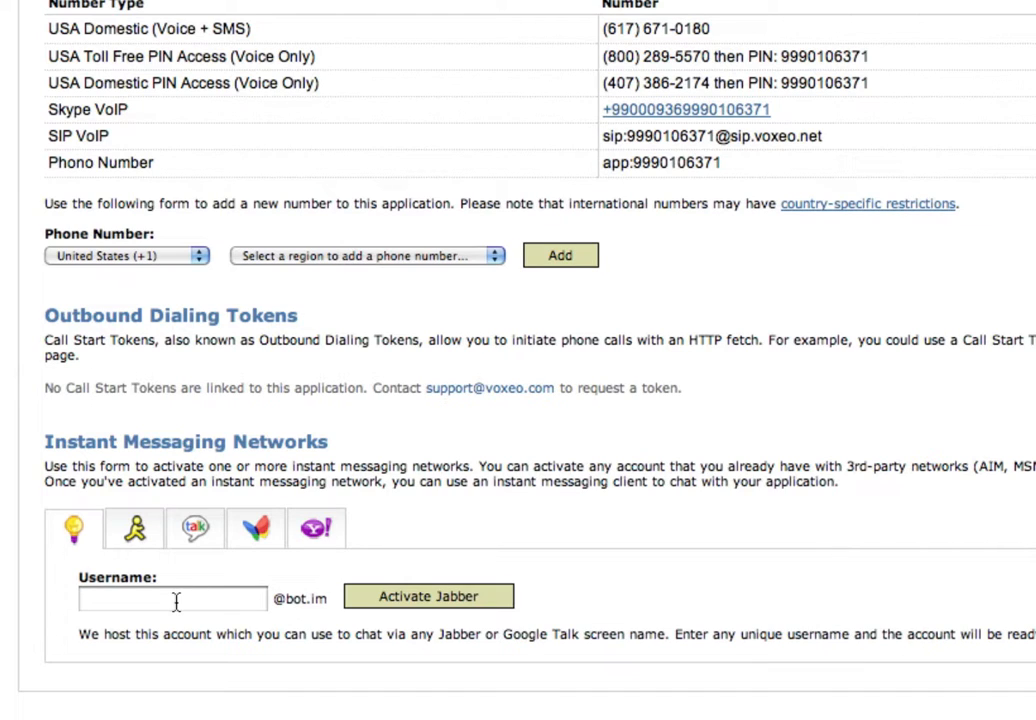
left_click(172, 598)
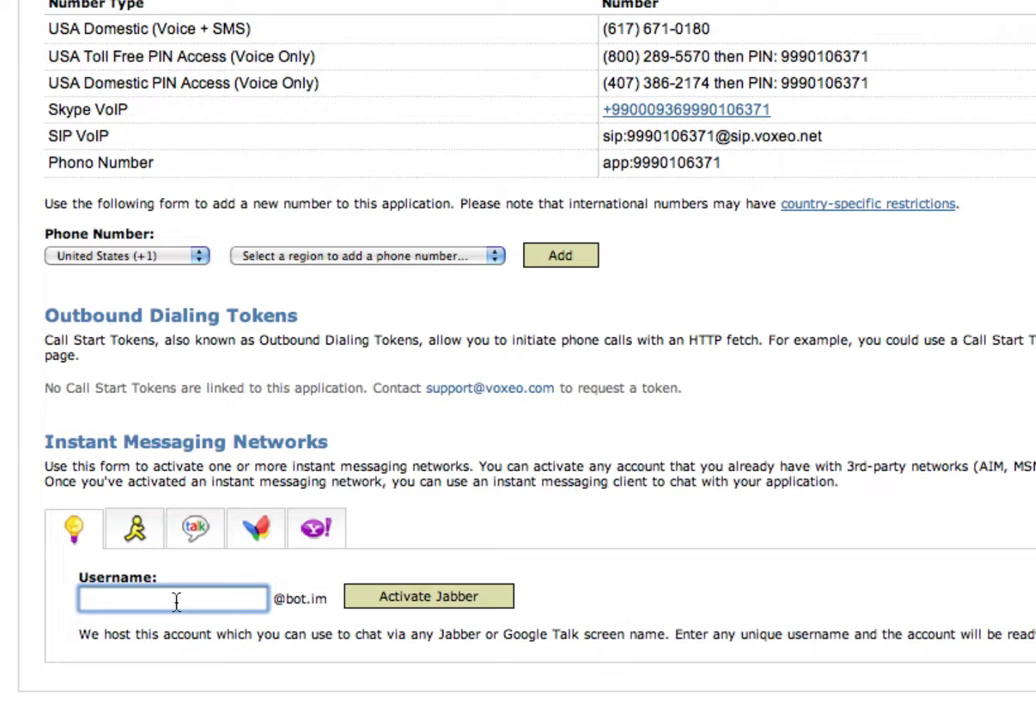
type("danguel")
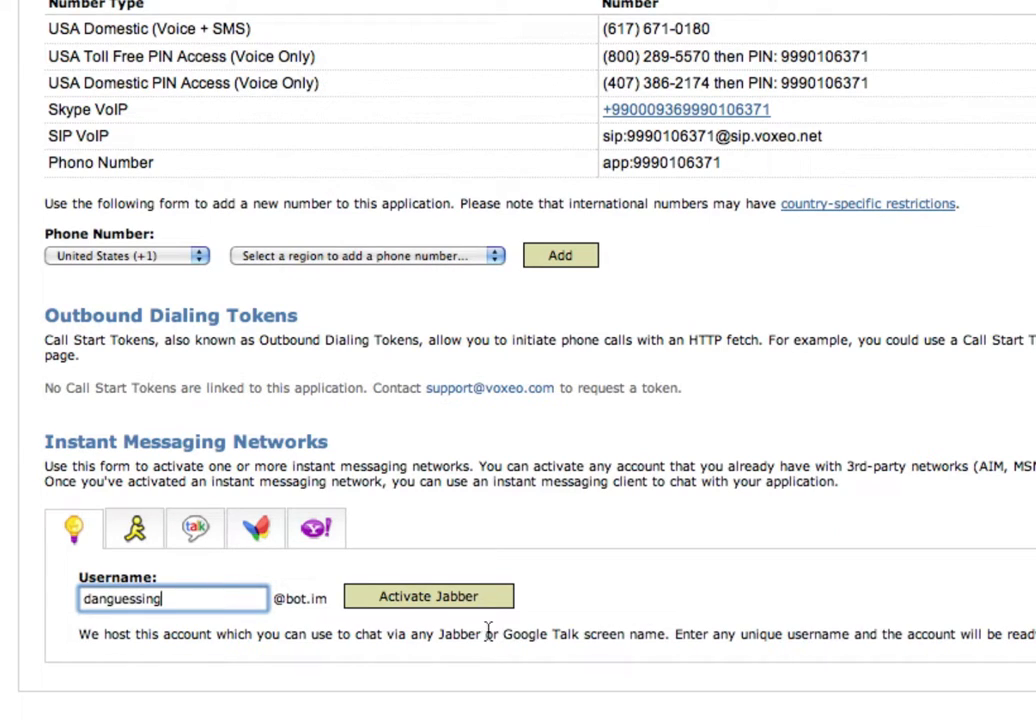
left_click(428, 596)
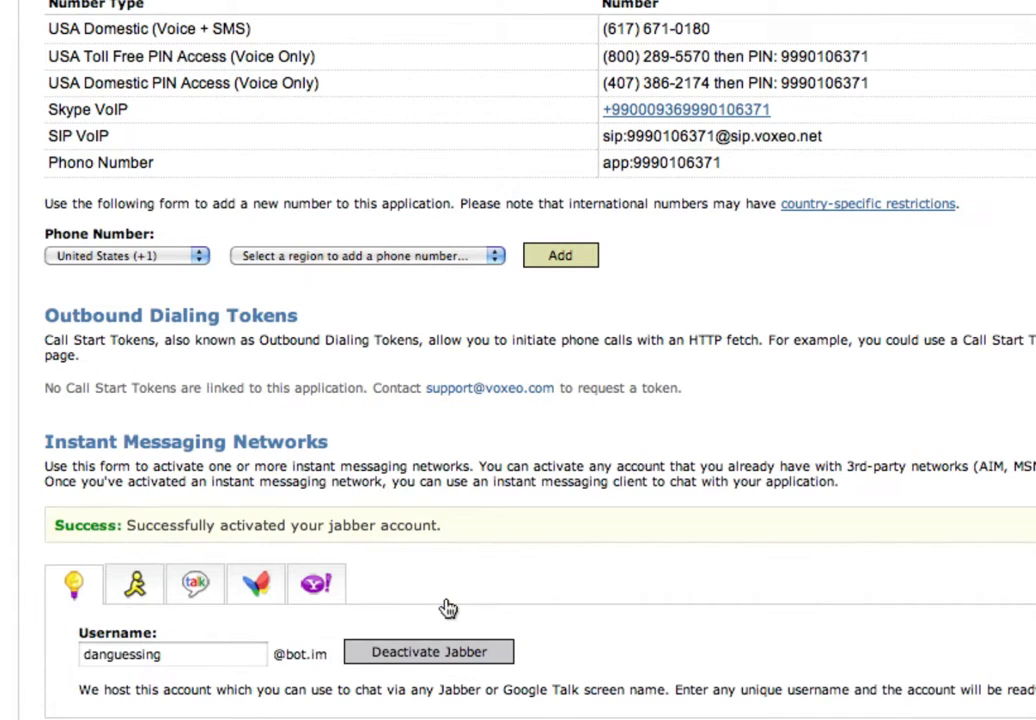
mouse_move(172, 80)
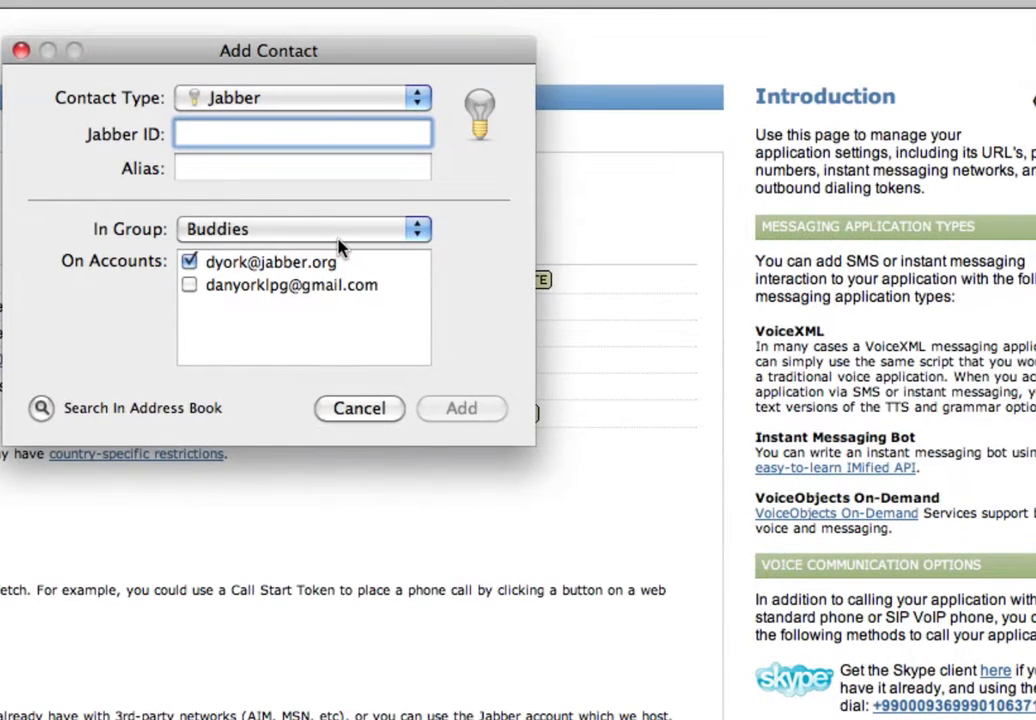
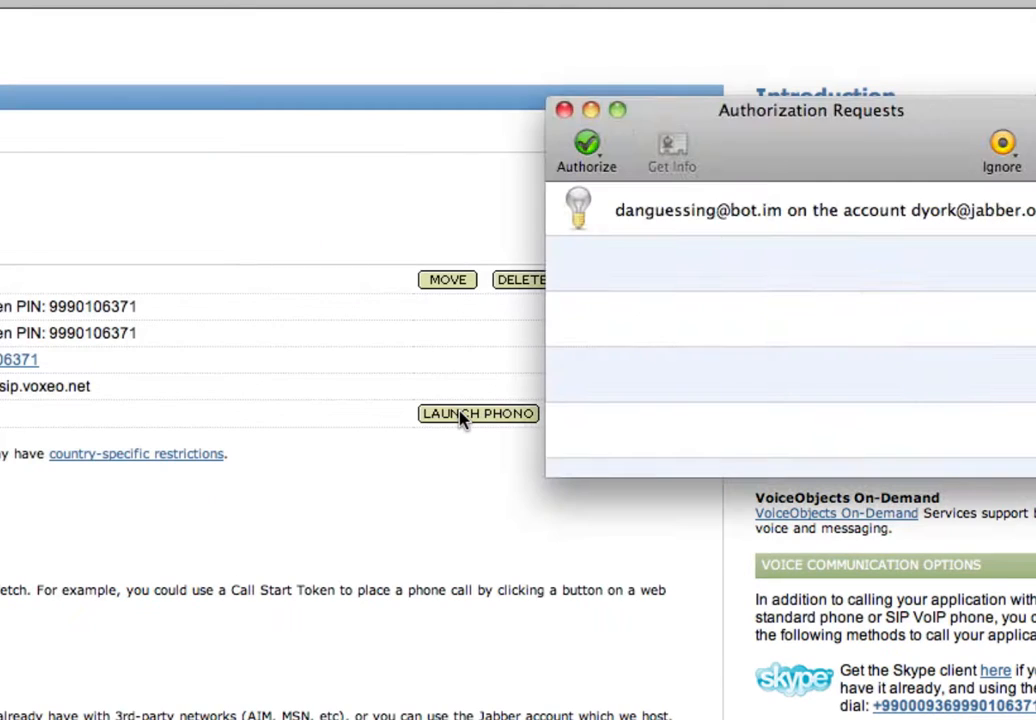
Step: Authorize the bot's request and send it 'hello' to start the game chat
left_click(790, 210)
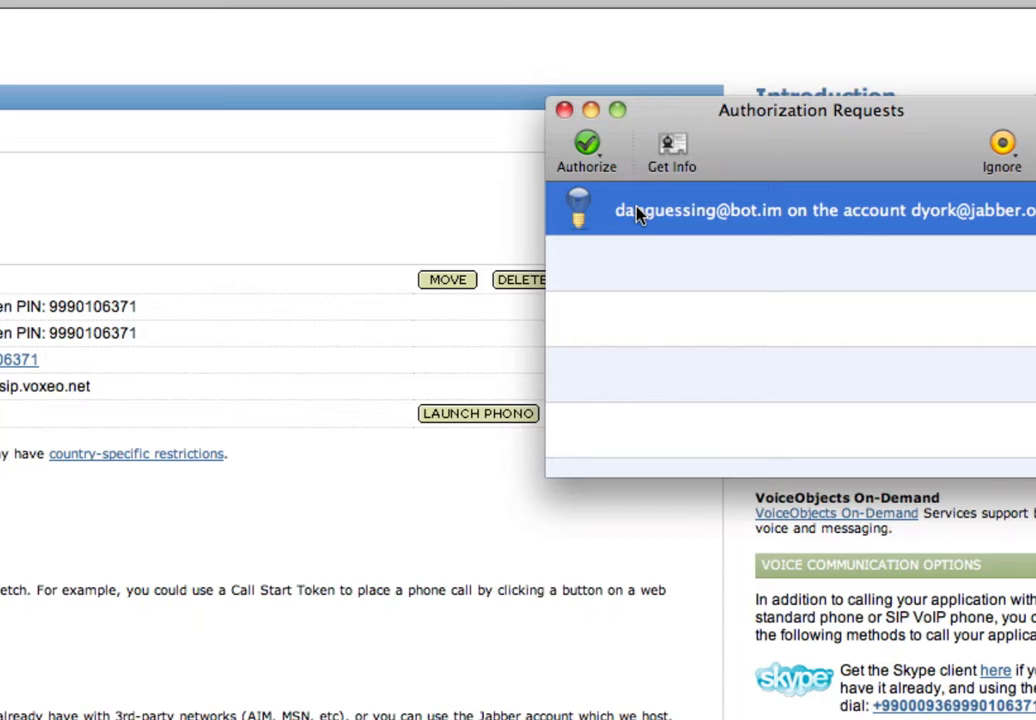
left_click(586, 150)
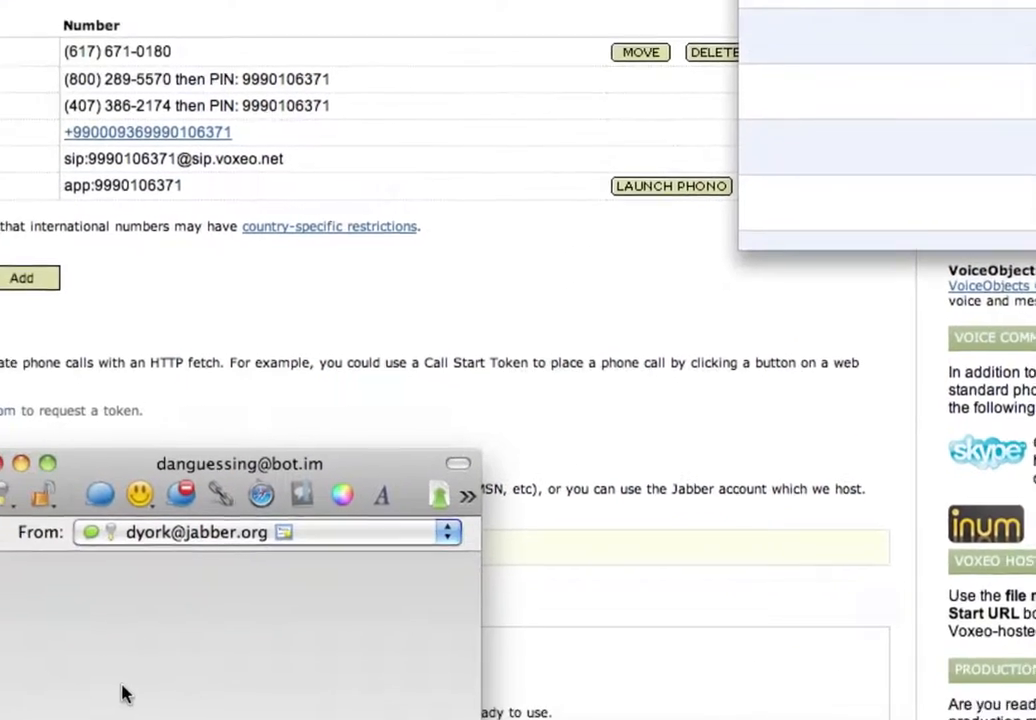
type("hello")
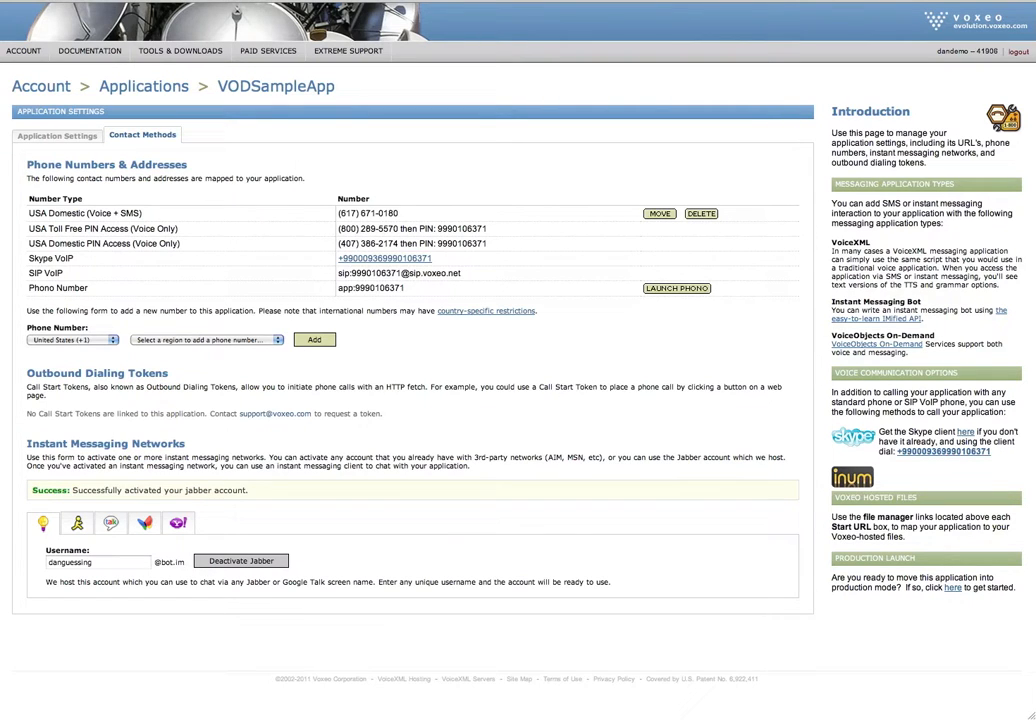
Step: Launch the guessing game on mobile web, advance past welcome and instructions, and submit guesses 15 and 20
left_click(676, 288)
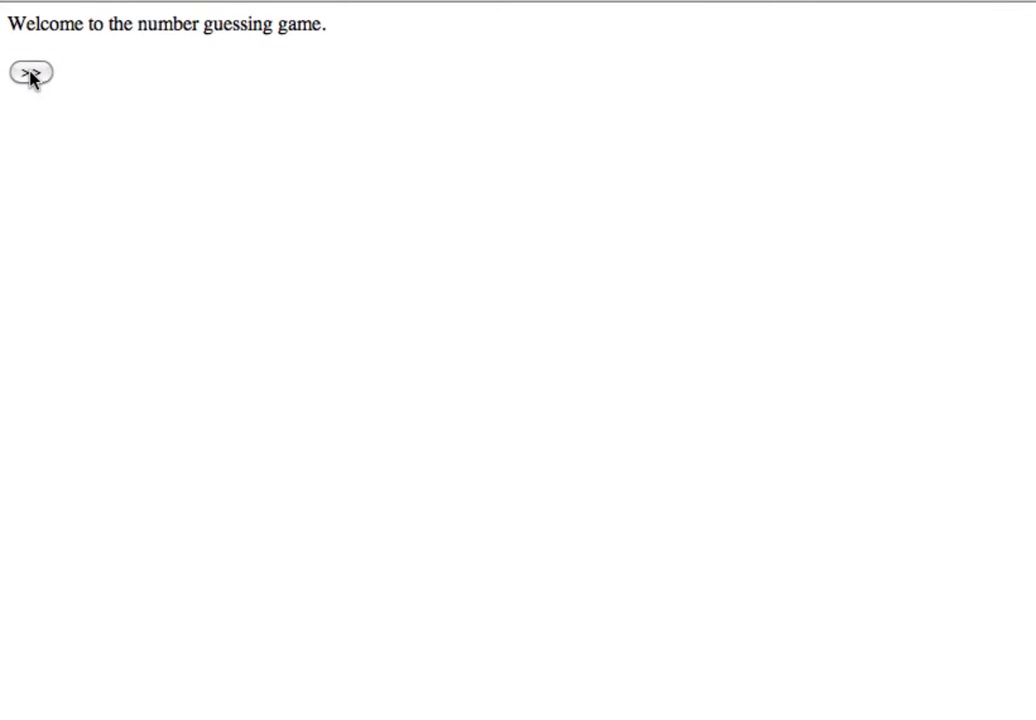
left_click(30, 74)
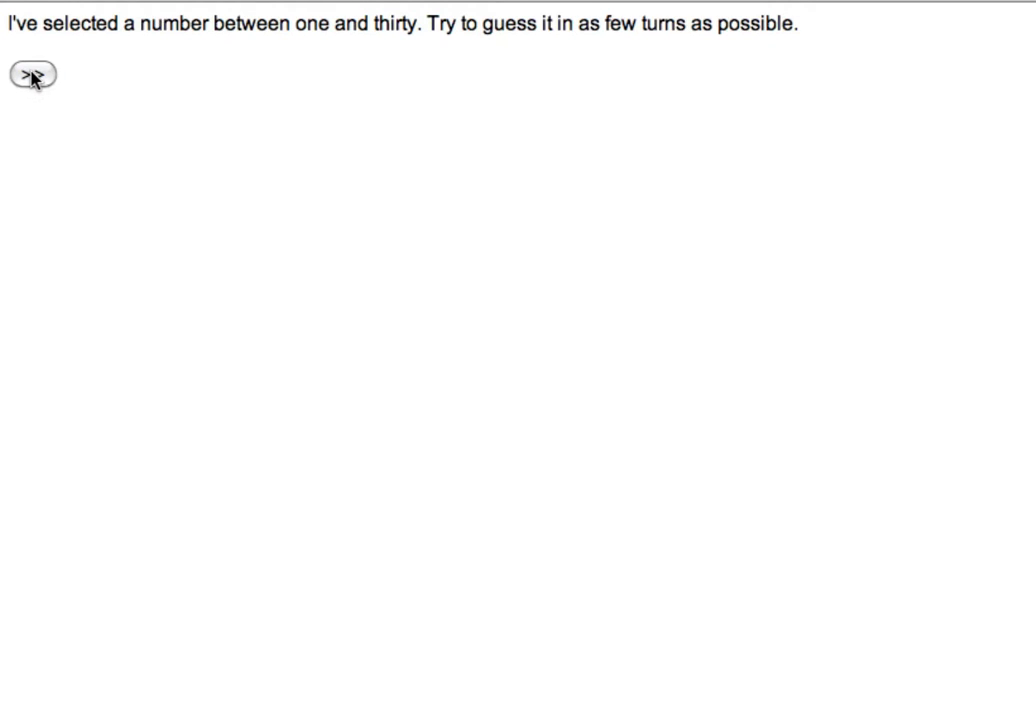
left_click(31, 75)
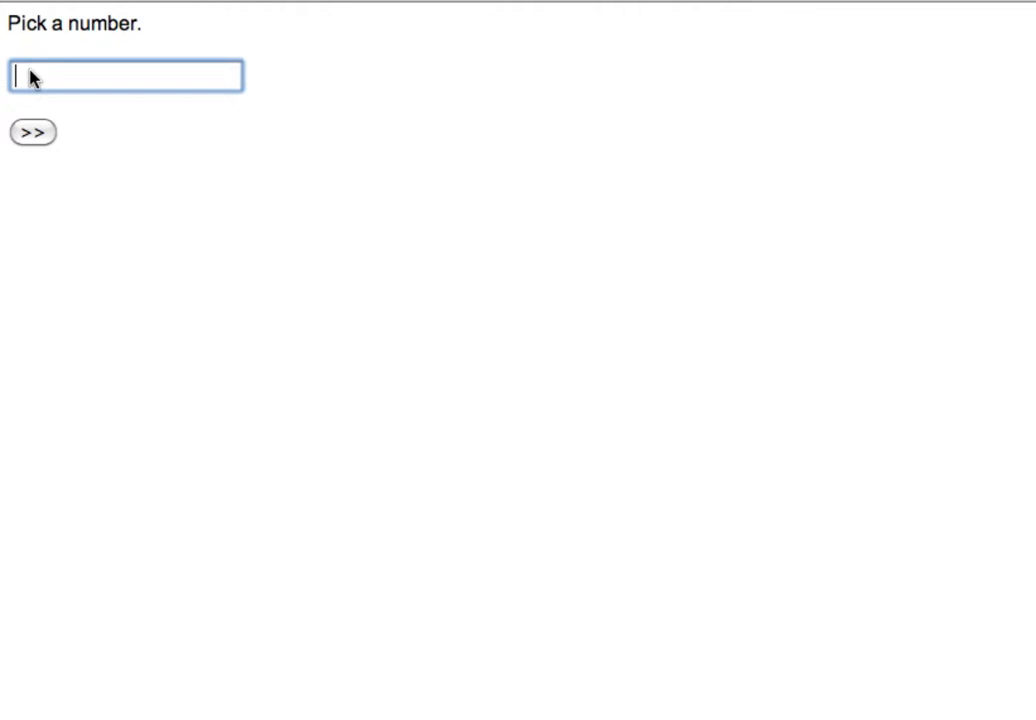
type("15")
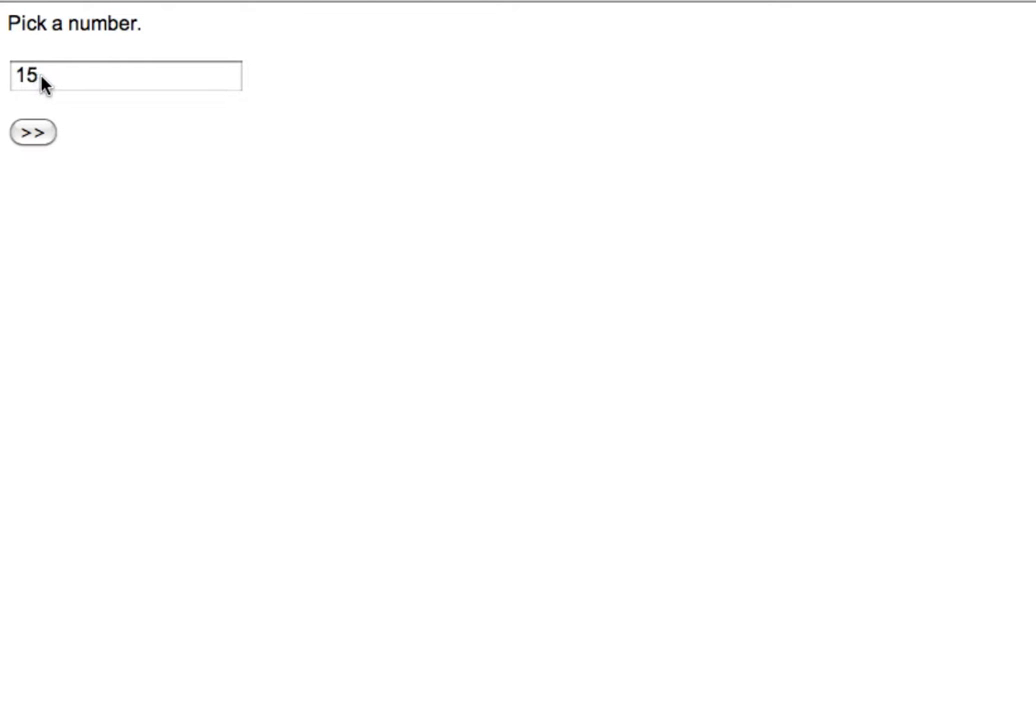
type("20")
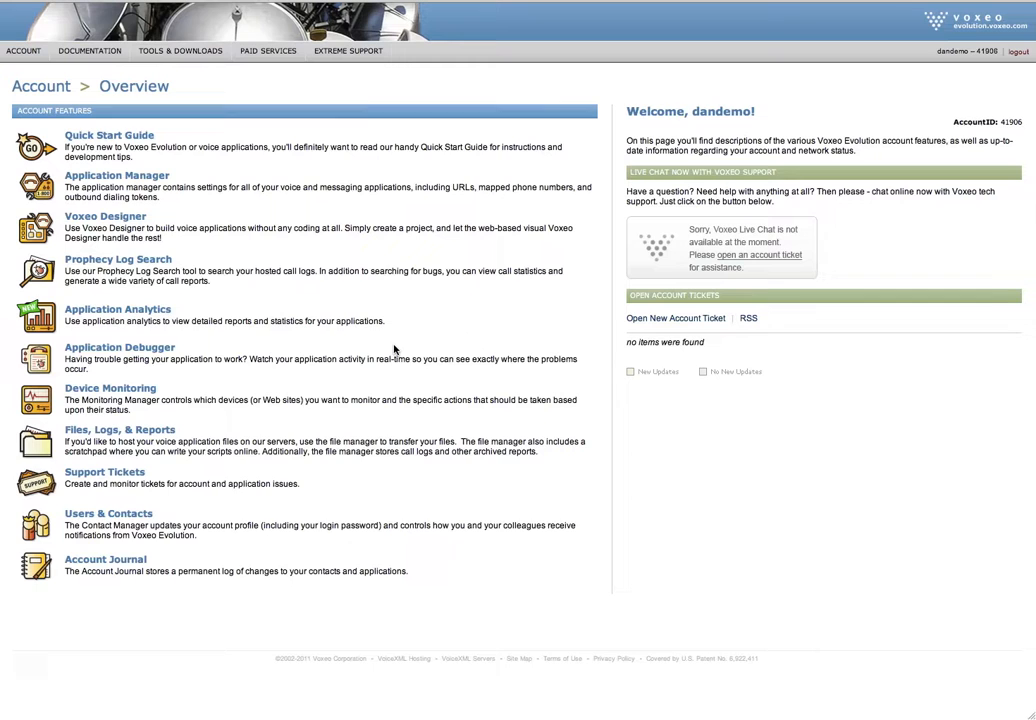
mouse_move(258, 232)
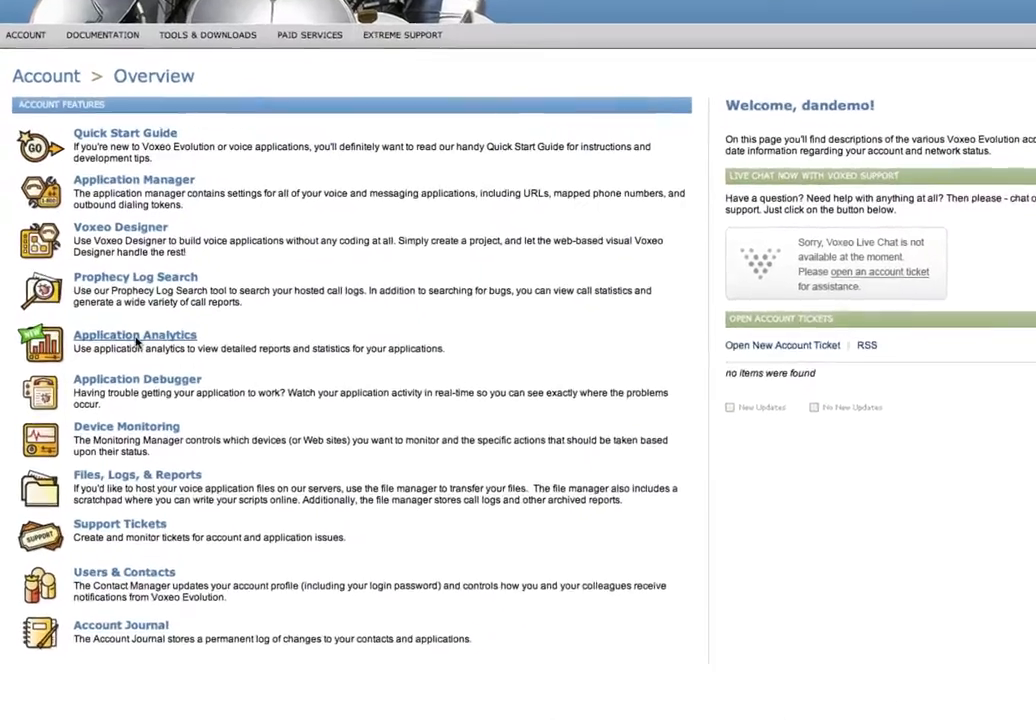
Step: Run a Business Task Completion Rates report in Application Analytics with start date 03/29/2011
left_click(135, 334)
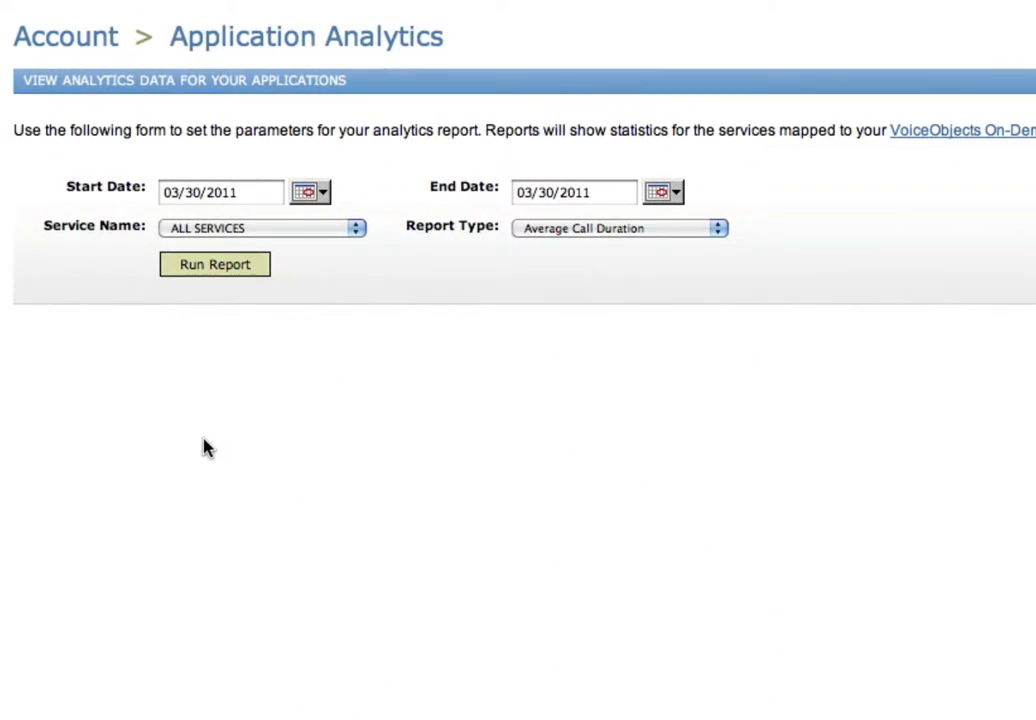
left_click(310, 191)
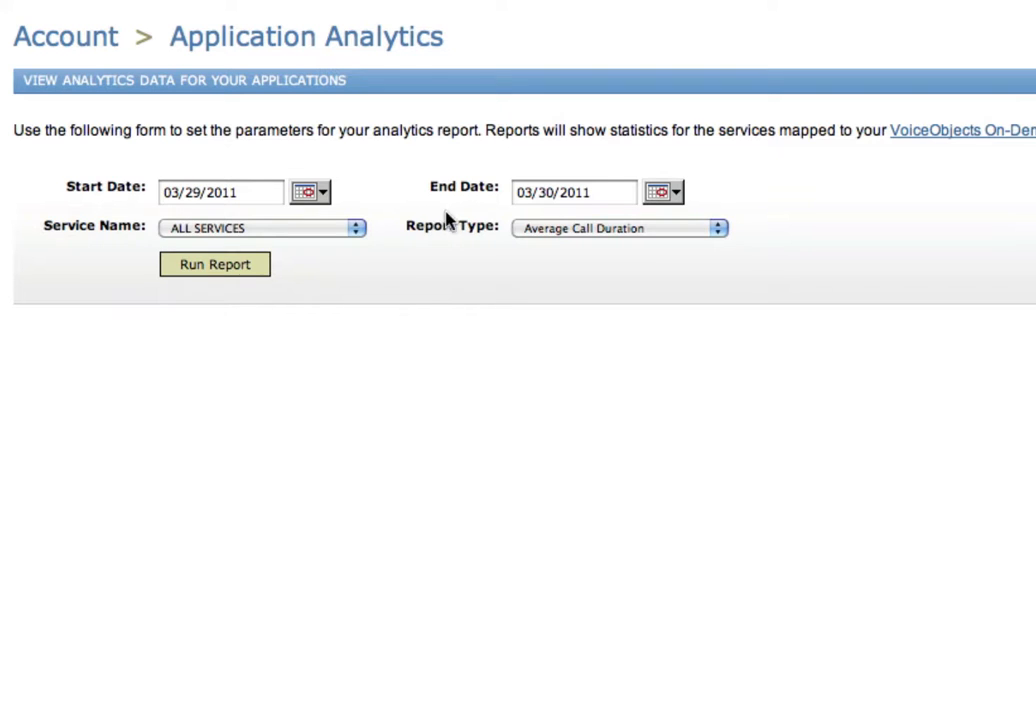
left_click(617, 227)
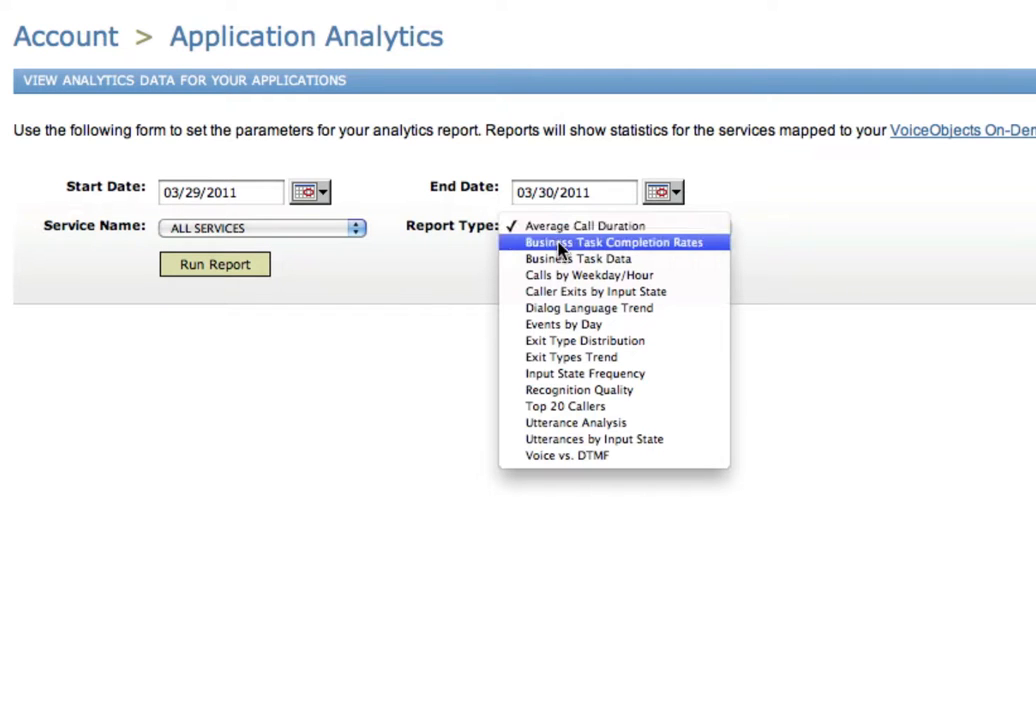
left_click(617, 242)
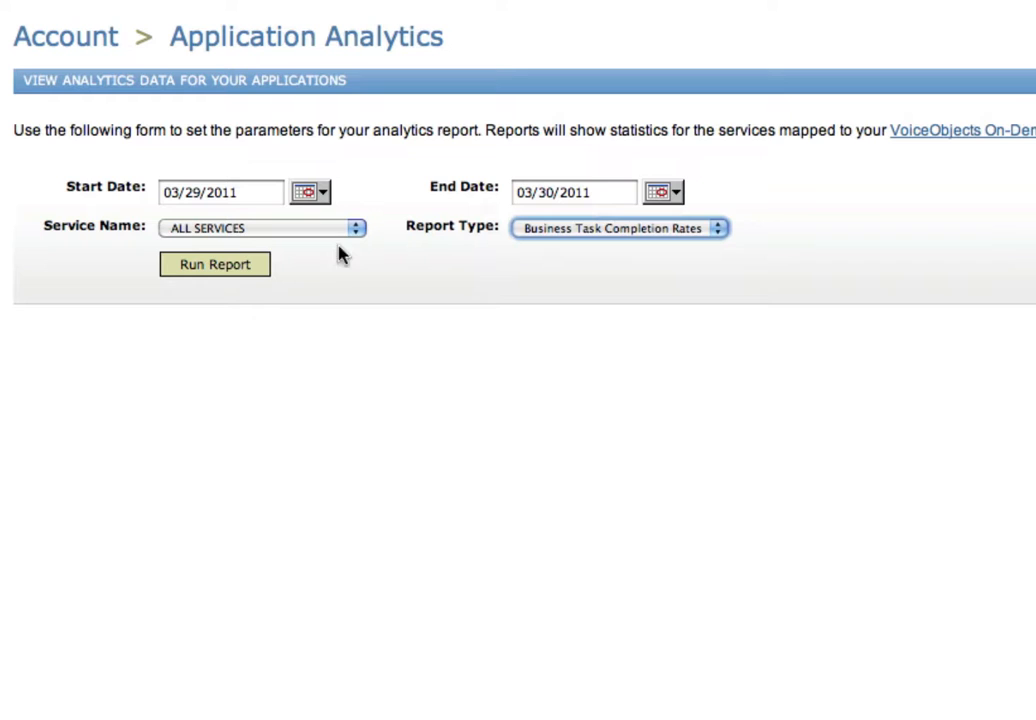
left_click(214, 264)
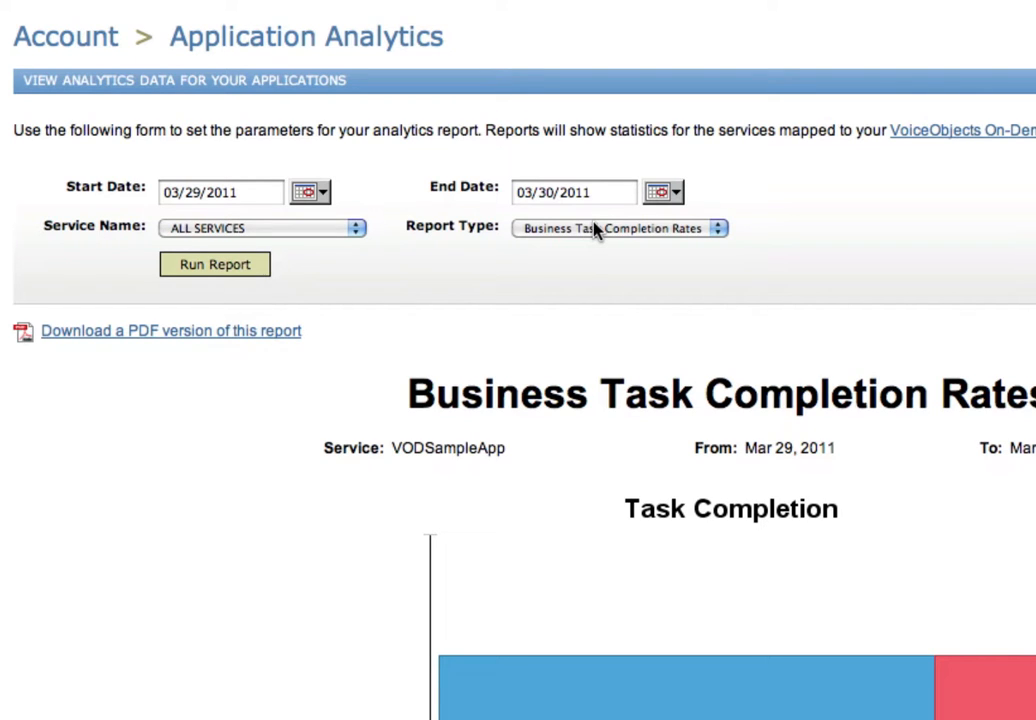
Step: Browse the list of other available analytics report types
left_click(618, 228)
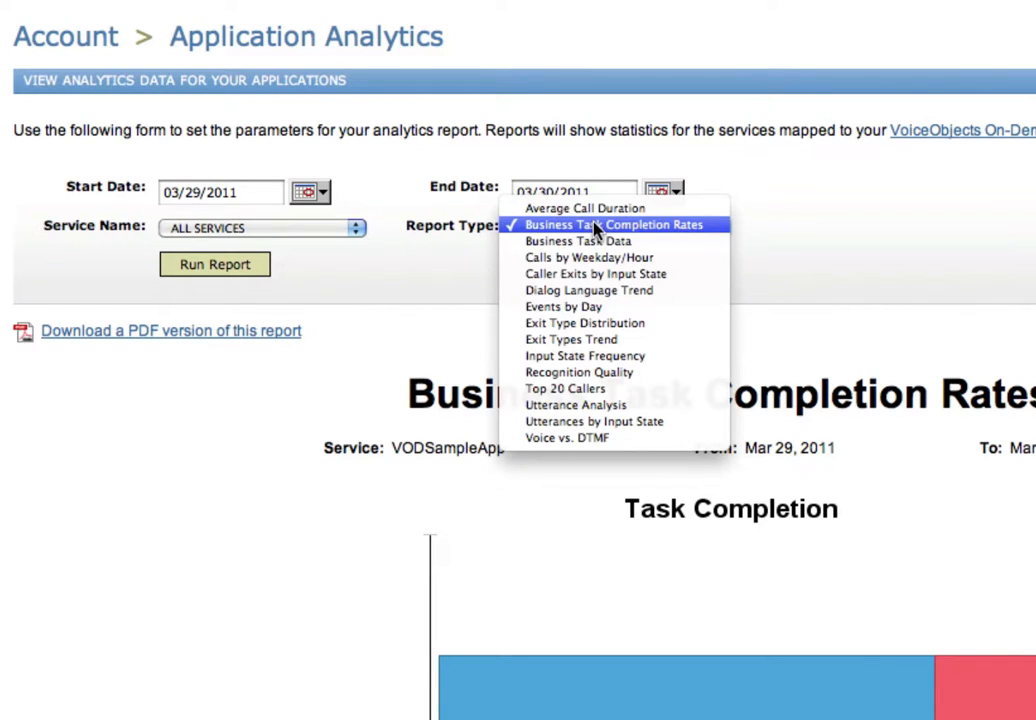
mouse_move(668, 226)
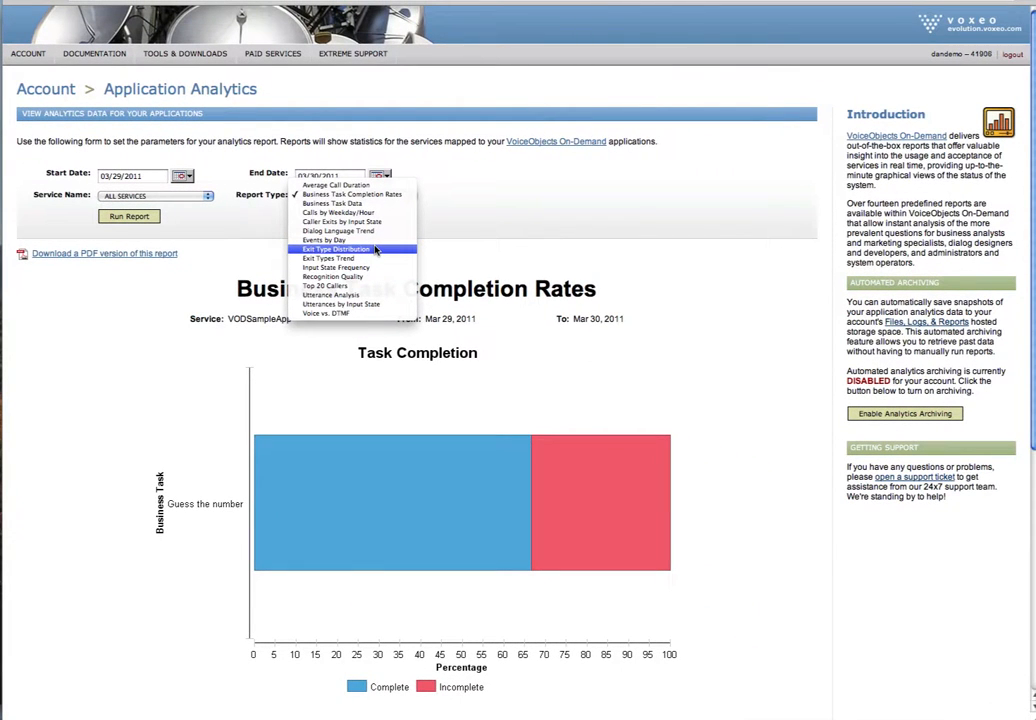
mouse_move(328, 286)
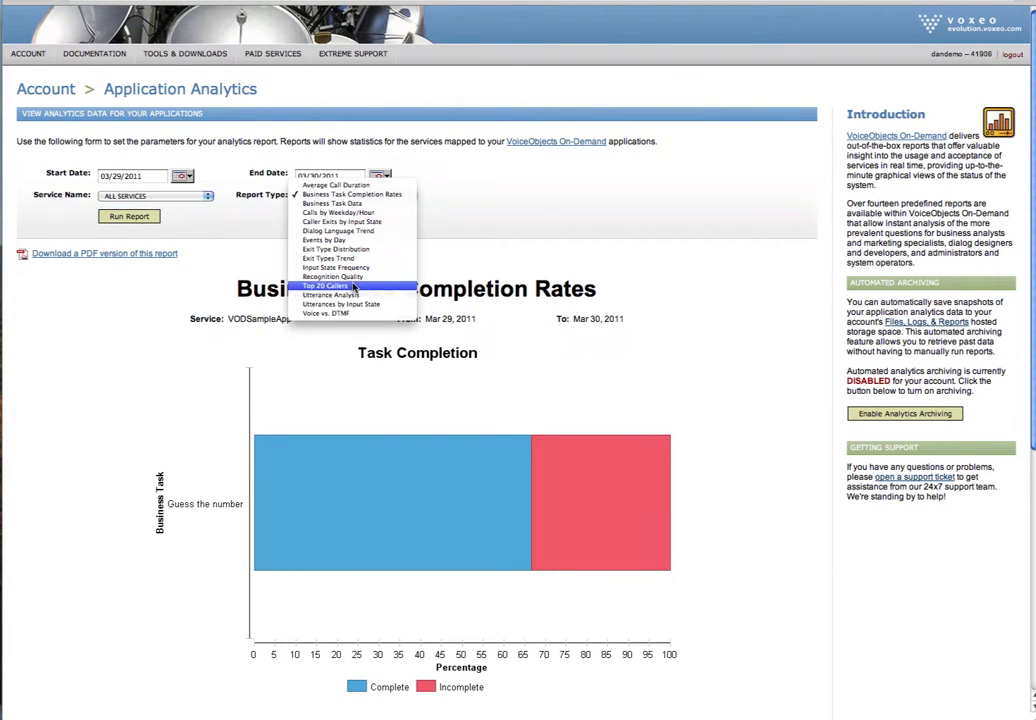
mouse_move(37, 89)
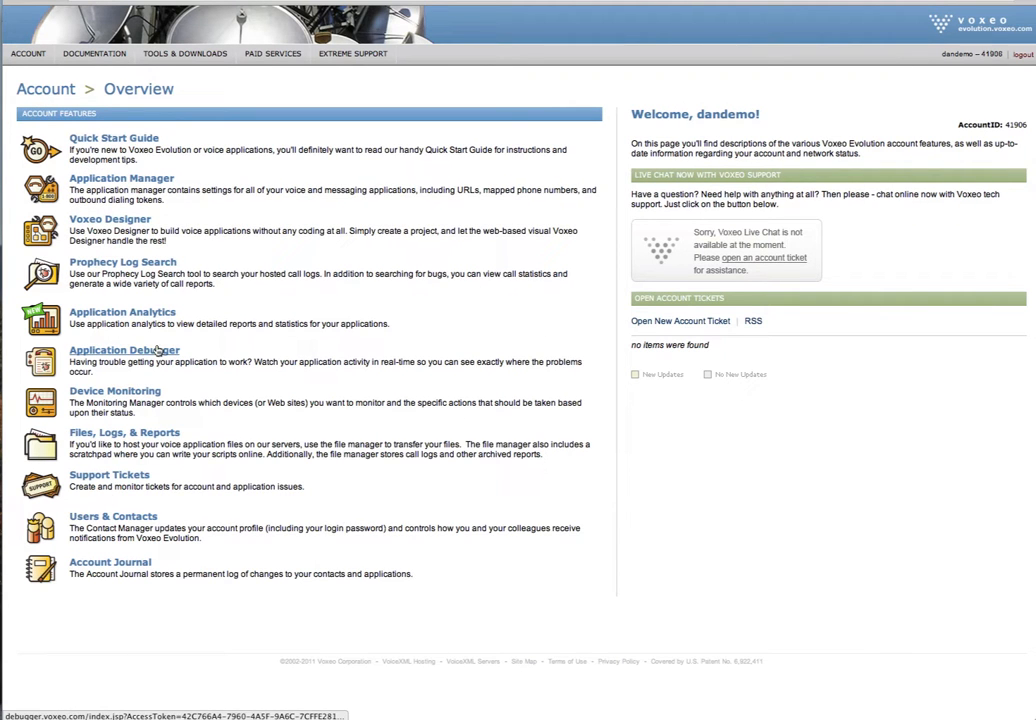
mouse_move(238, 310)
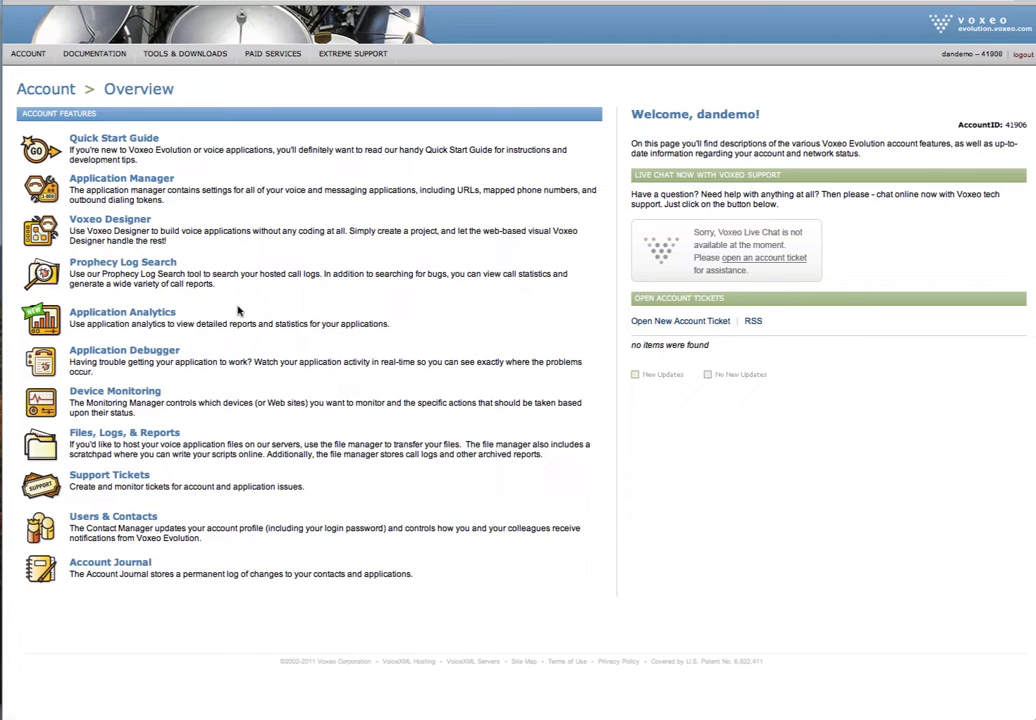